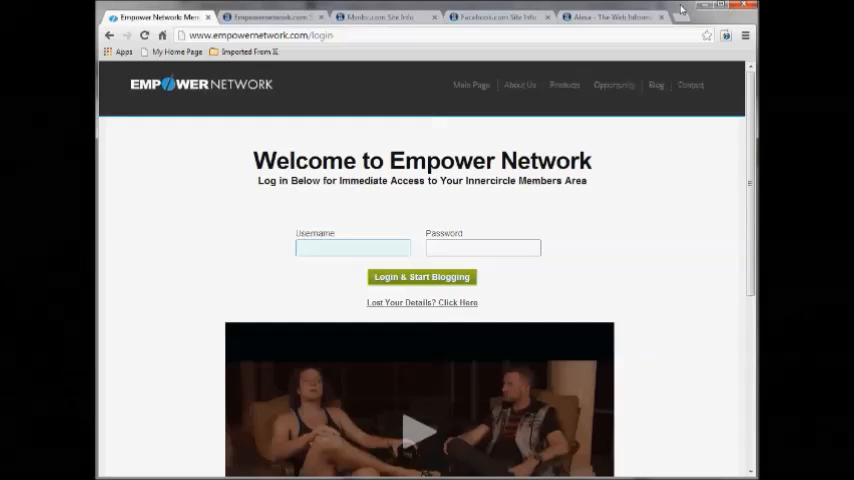
# Look up google.com on Alexa and scroll through its traffic report (global rank 1)
pyautogui.click(352, 247)
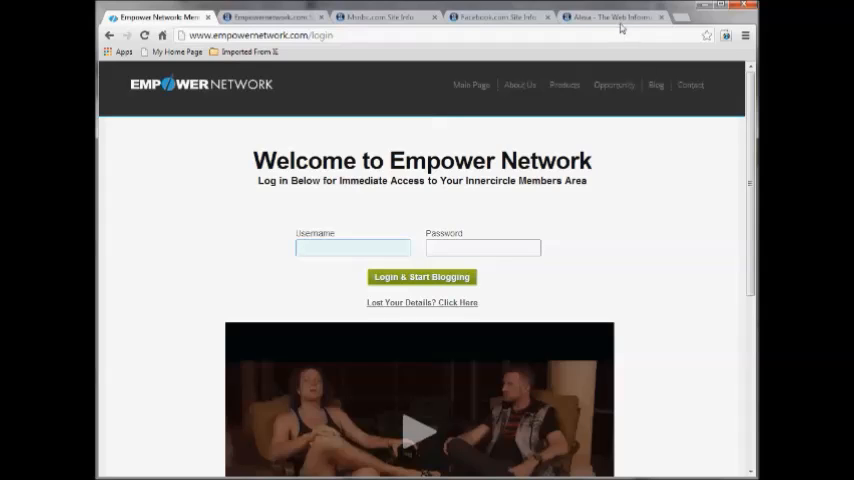
pyautogui.click(610, 17)
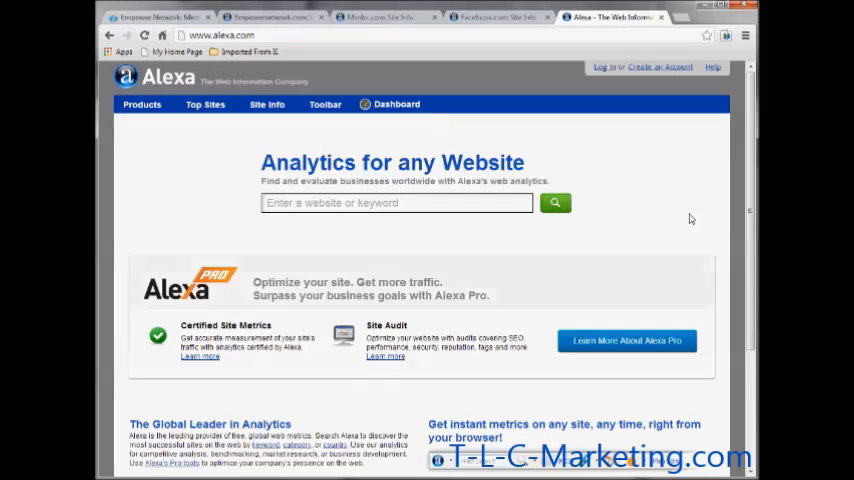
pyautogui.click(396, 203)
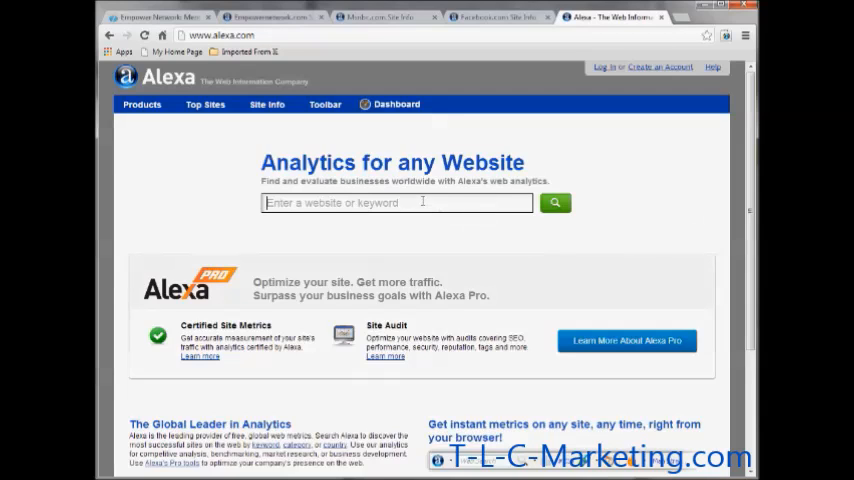
pyautogui.write('google.com')
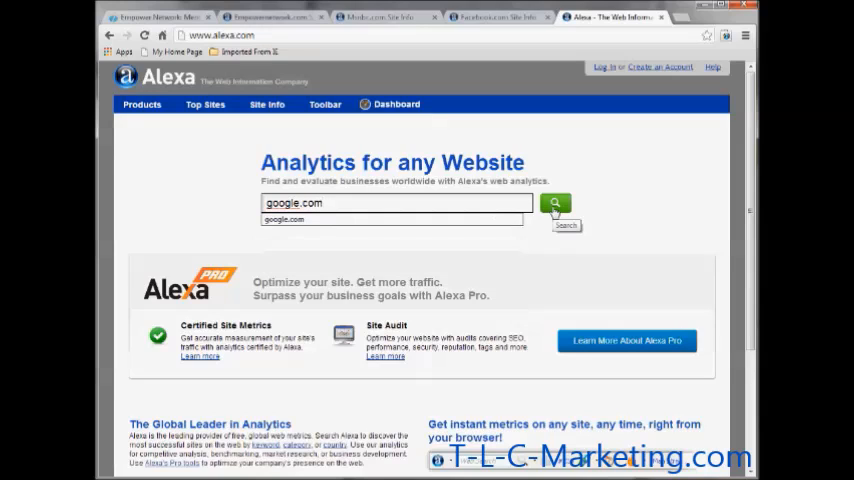
pyautogui.click(555, 204)
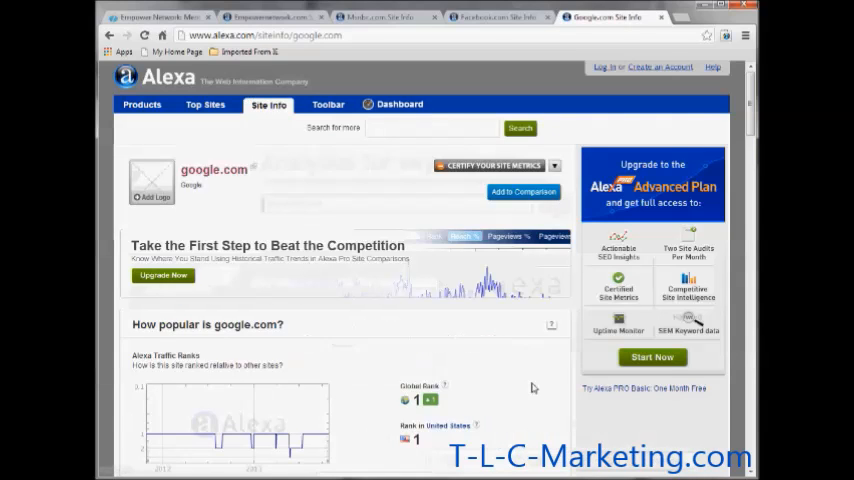
pyautogui.moveTo(546, 413)
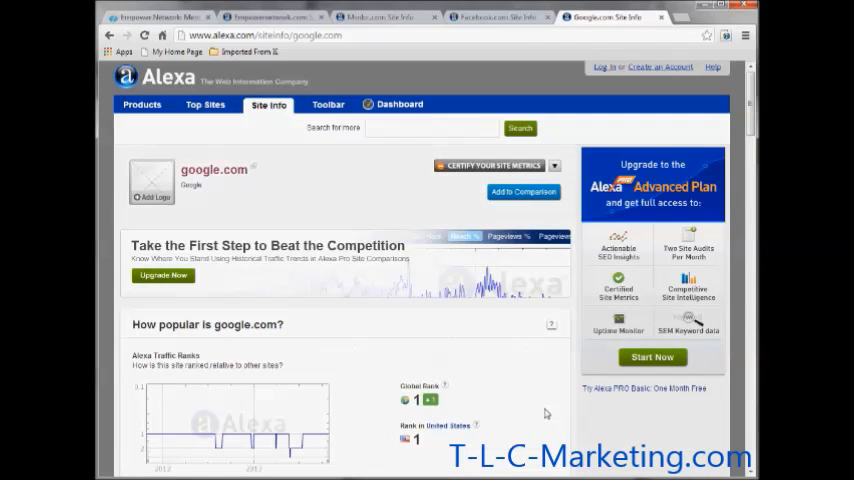
pyautogui.scroll(-3)
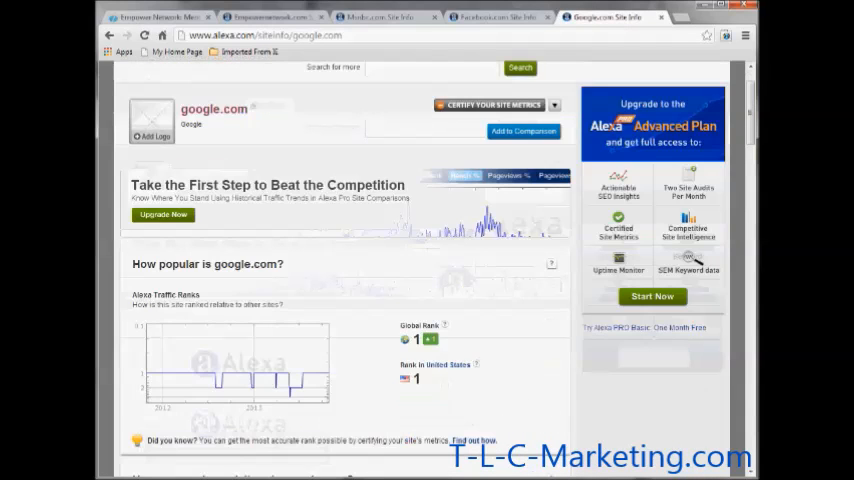
pyautogui.moveTo(429, 339)
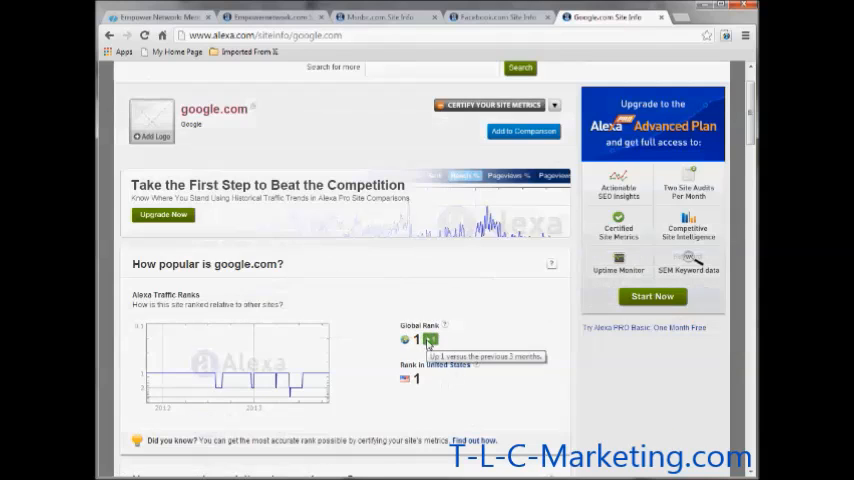
pyautogui.moveTo(420, 342)
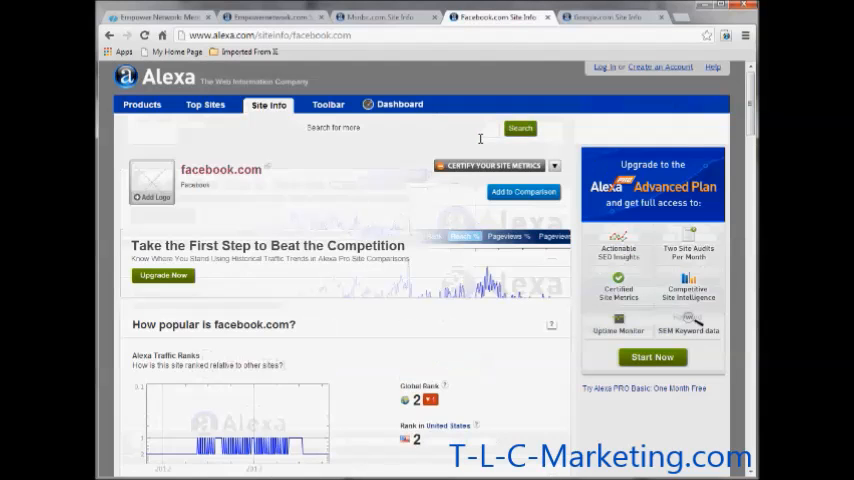
pyautogui.scroll(-3)
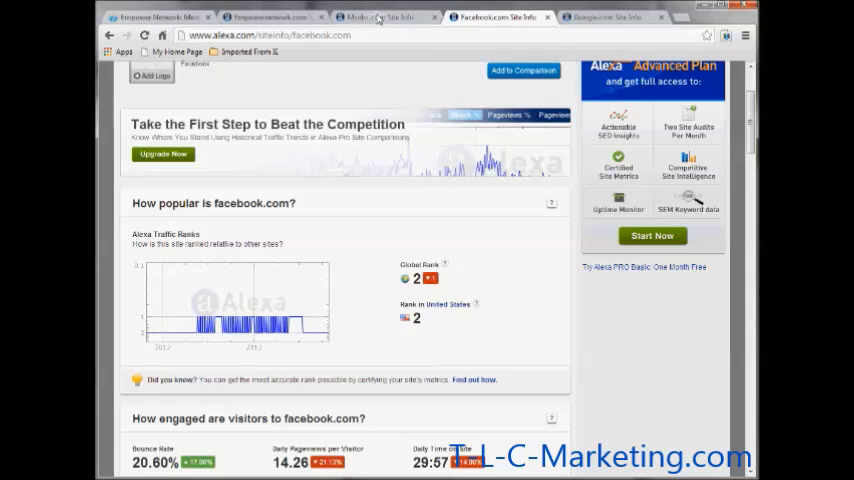
# Compare Alexa reports for msnbc.com (rank 3,217), facebook.com, google.com, then empowernetwork.com (rank 217)
pyautogui.click(385, 17)
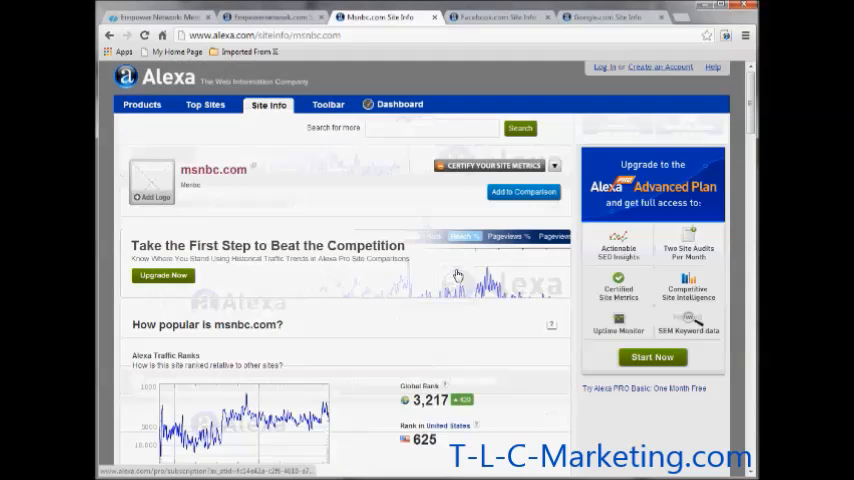
pyautogui.moveTo(540, 332)
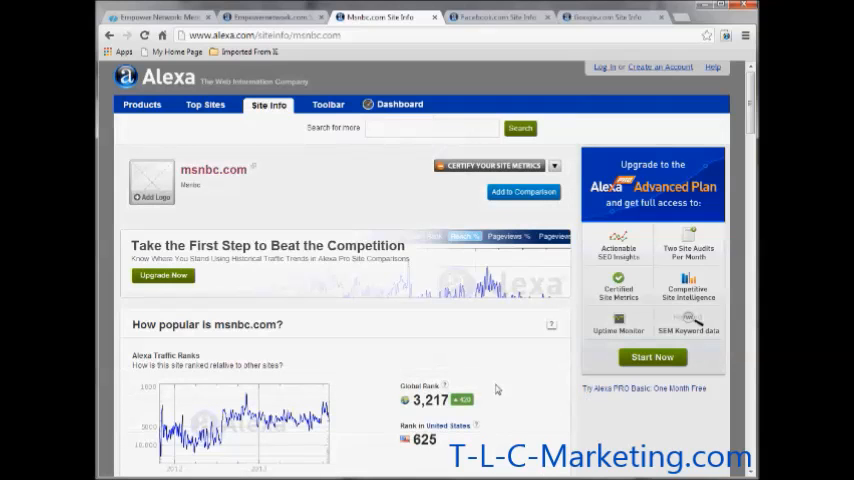
pyautogui.scroll(-3)
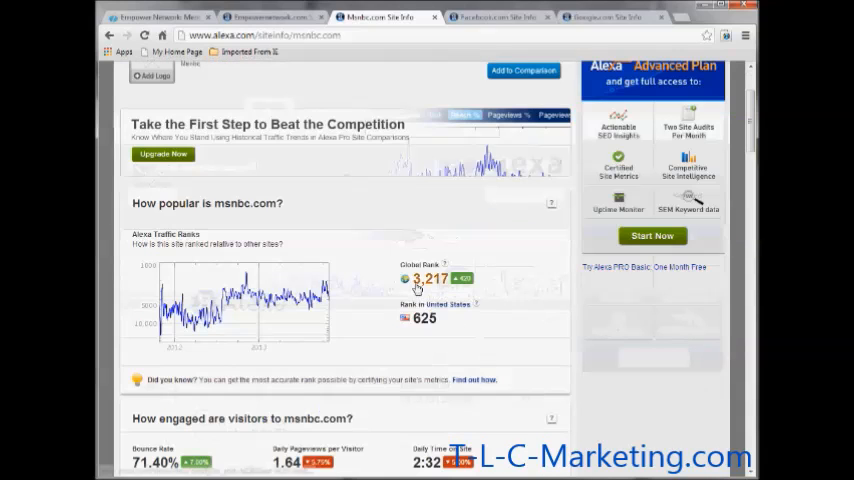
pyautogui.moveTo(500, 313)
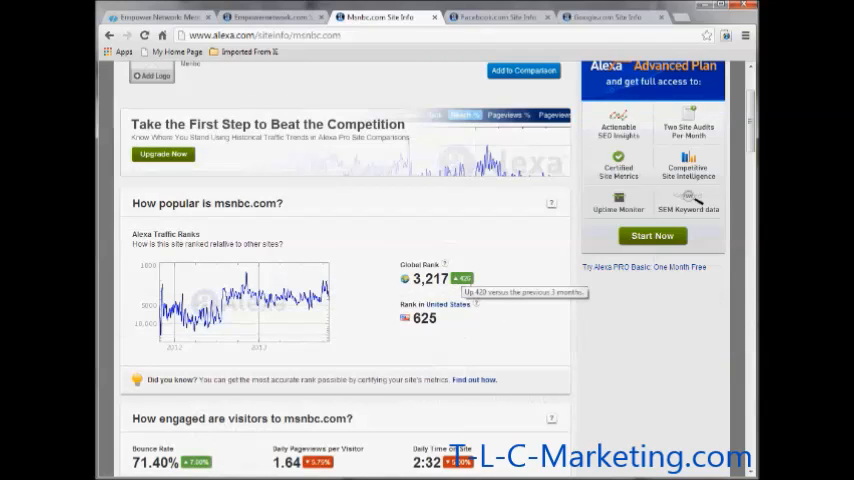
pyautogui.moveTo(460, 277)
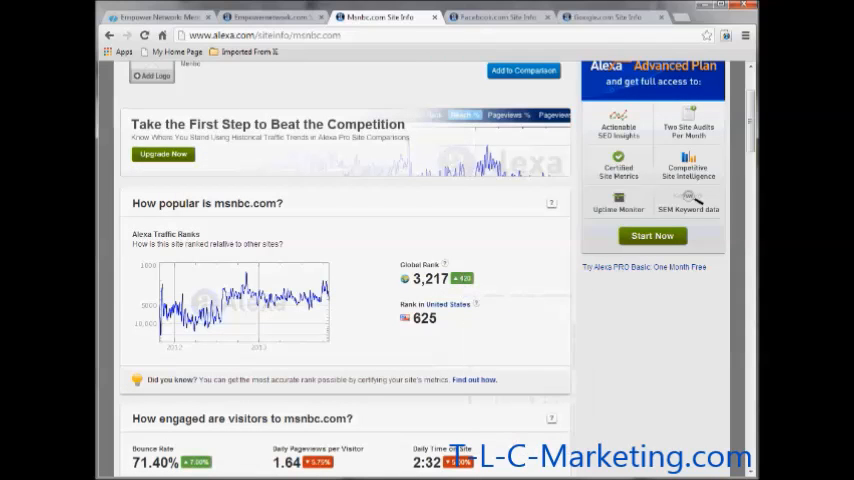
pyautogui.moveTo(477, 303)
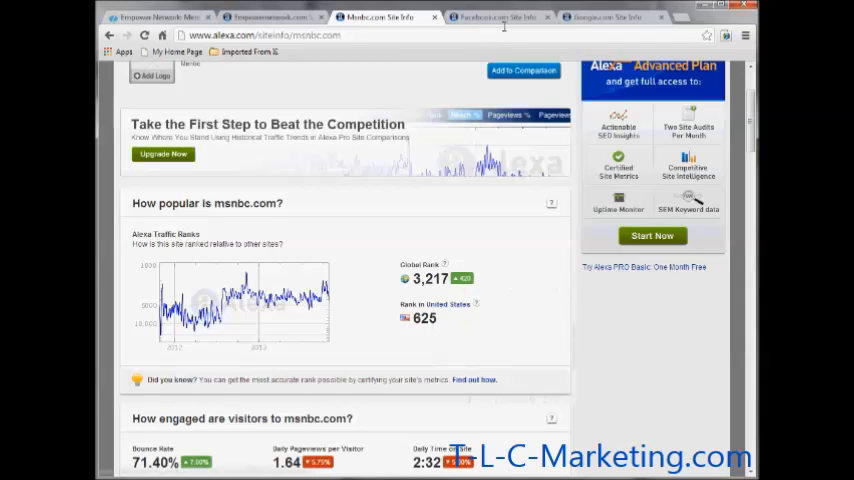
pyautogui.click(500, 17)
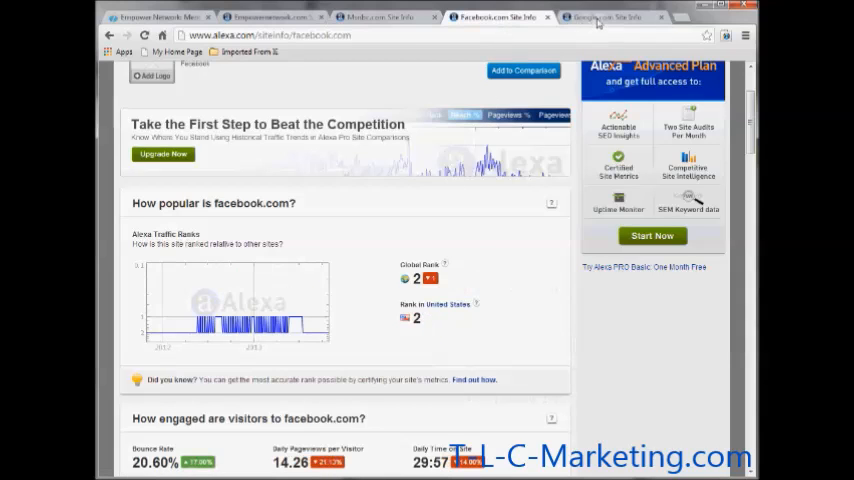
pyautogui.click(608, 17)
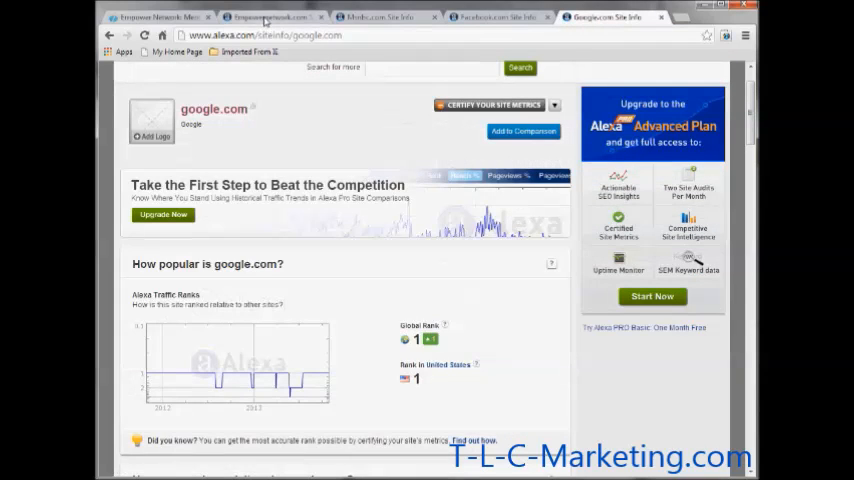
pyautogui.click(270, 17)
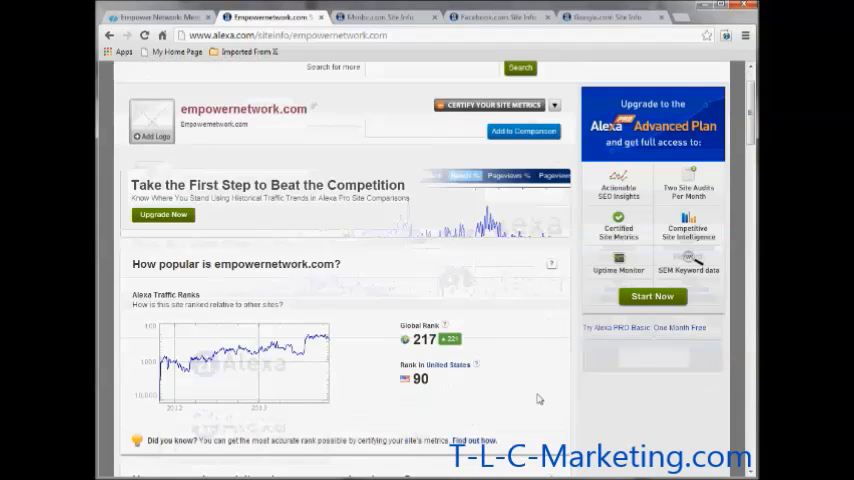
pyautogui.moveTo(405, 379)
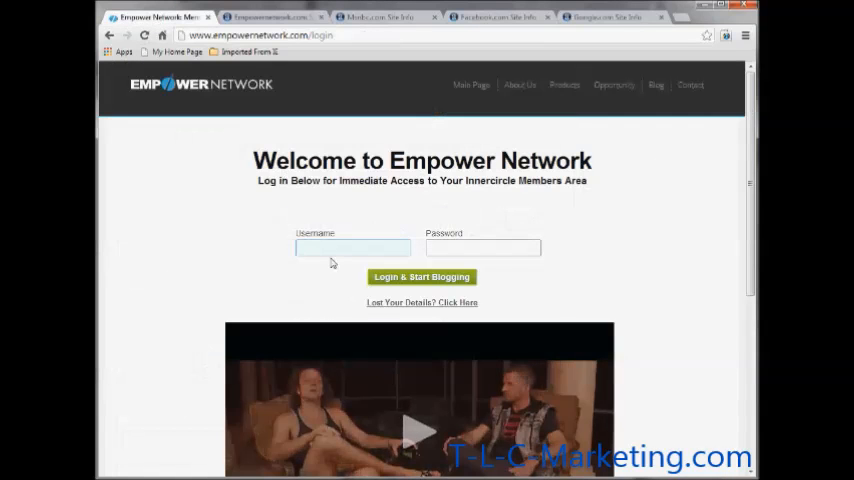
# Log in to Empower Network as vickman and open the account name dropdown
pyautogui.write('vickman')
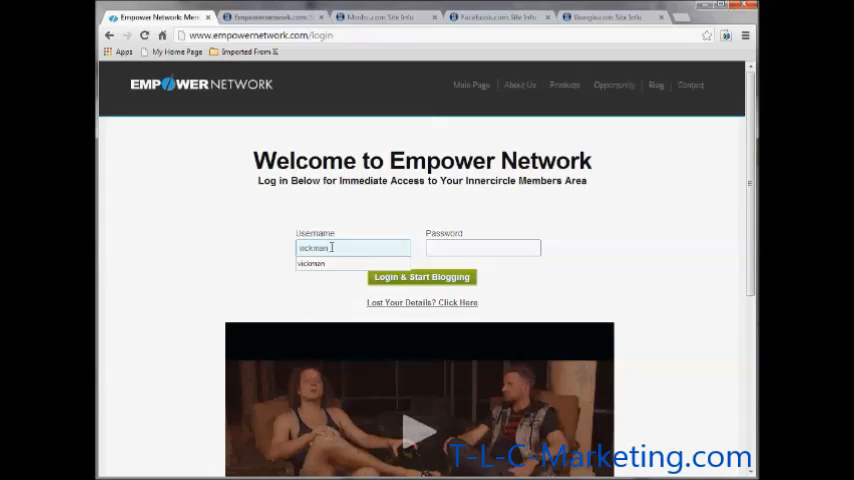
pyautogui.click(484, 248)
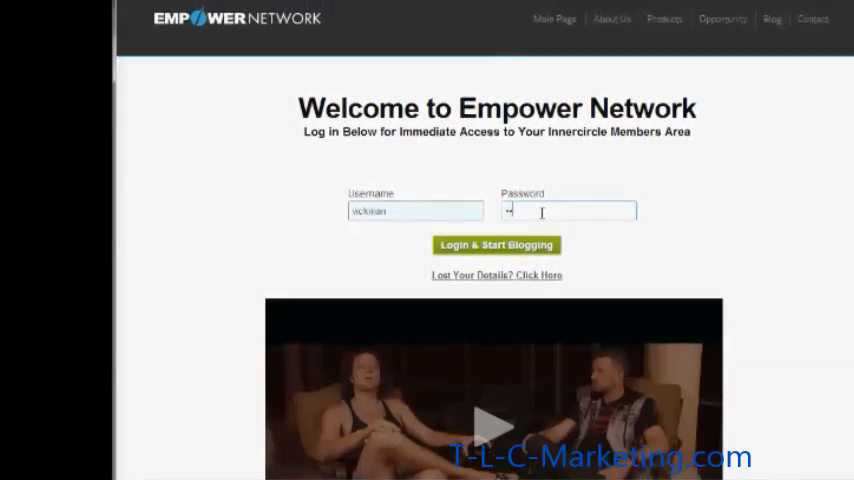
pyautogui.write('password')
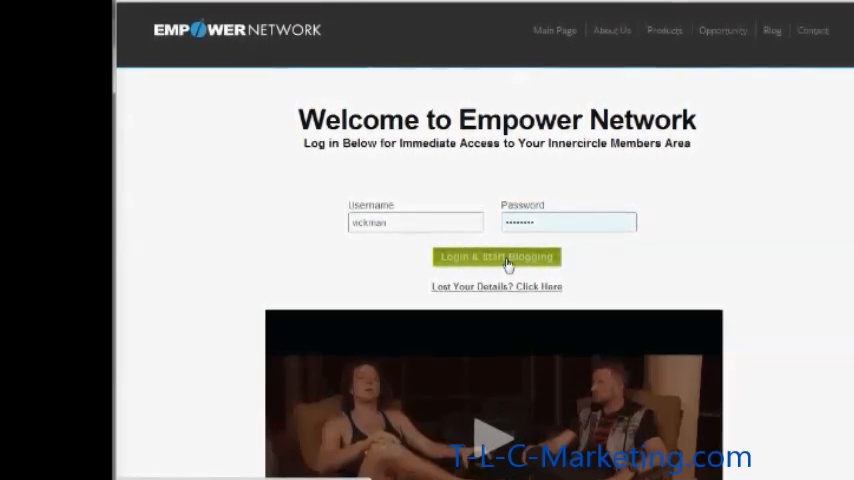
pyautogui.click(496, 257)
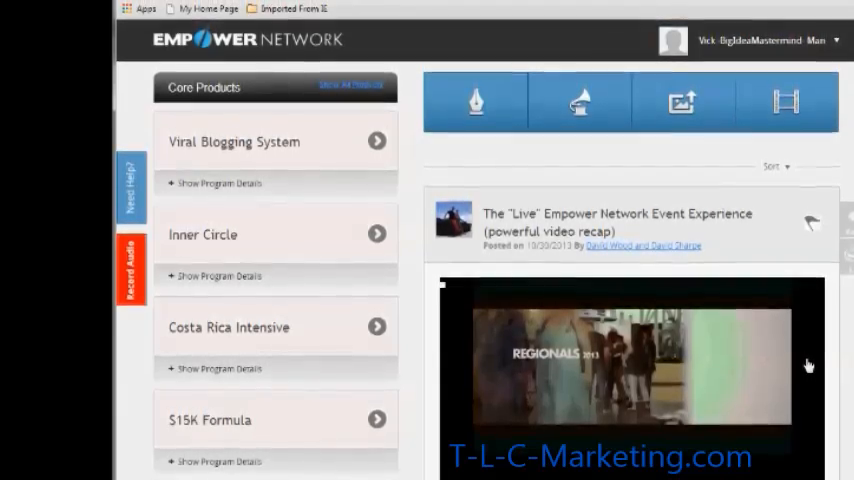
pyautogui.click(836, 45)
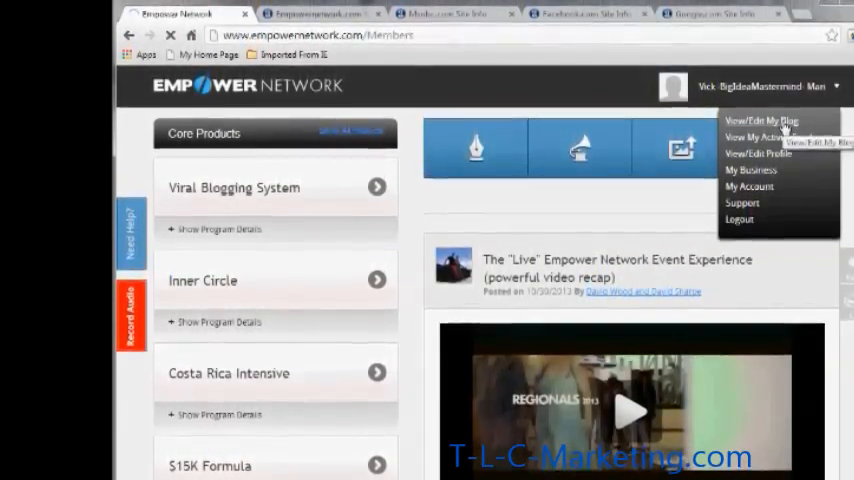
# Open the blog's customization settings and remove the currently connected custom domain
pyautogui.click(763, 121)
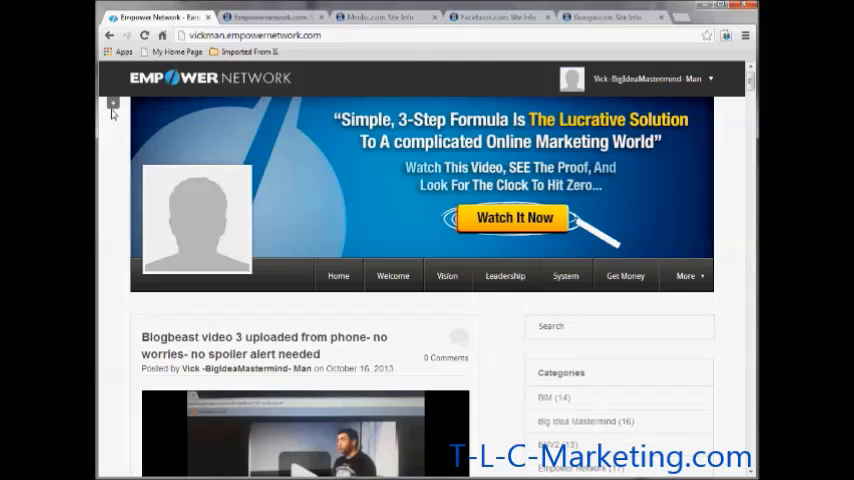
pyautogui.moveTo(113, 105)
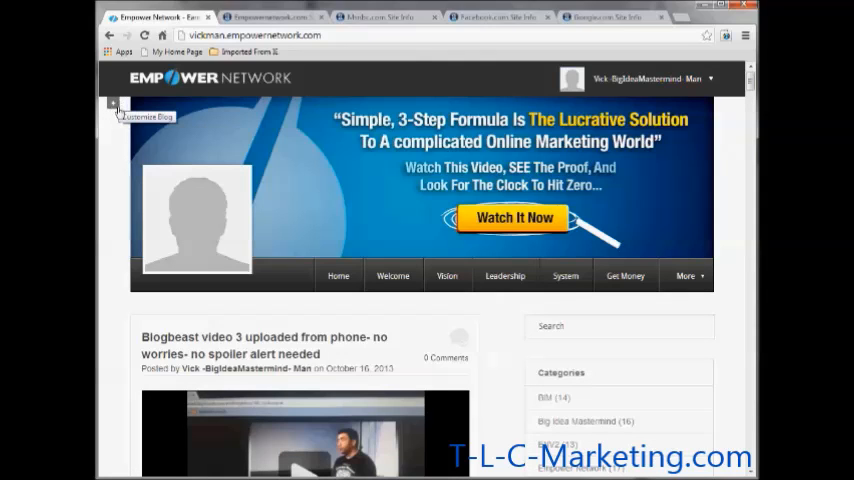
pyautogui.click(114, 107)
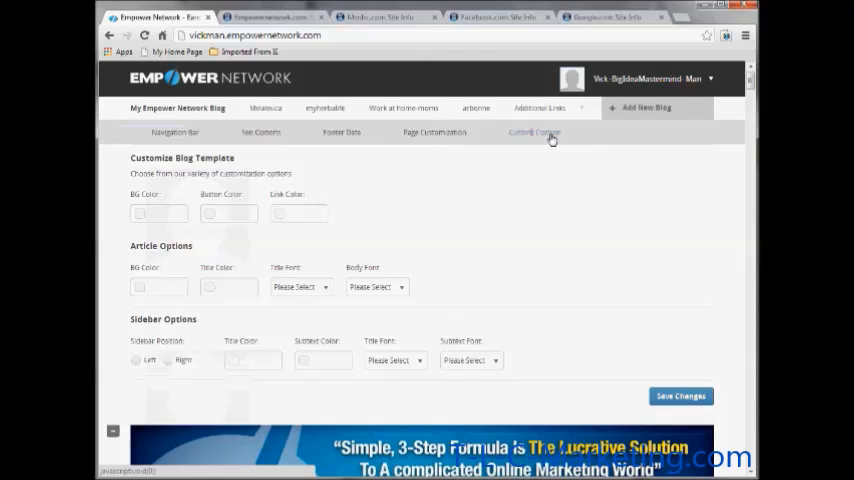
pyautogui.click(534, 132)
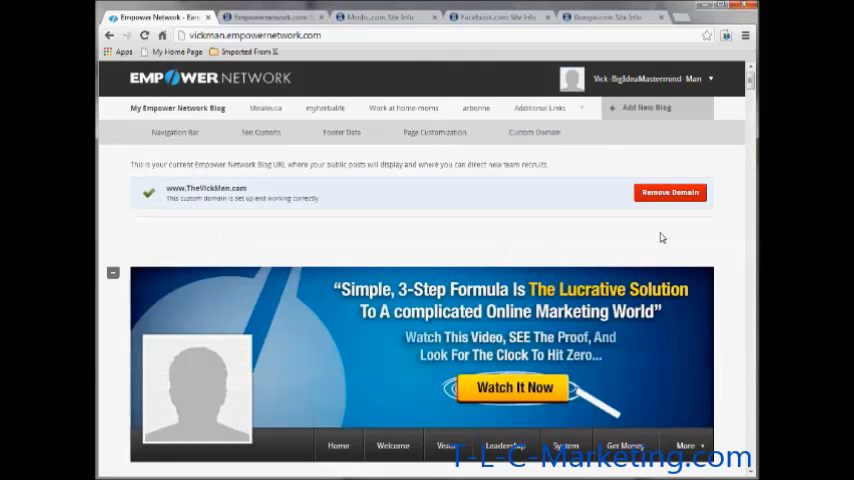
pyautogui.moveTo(669, 192)
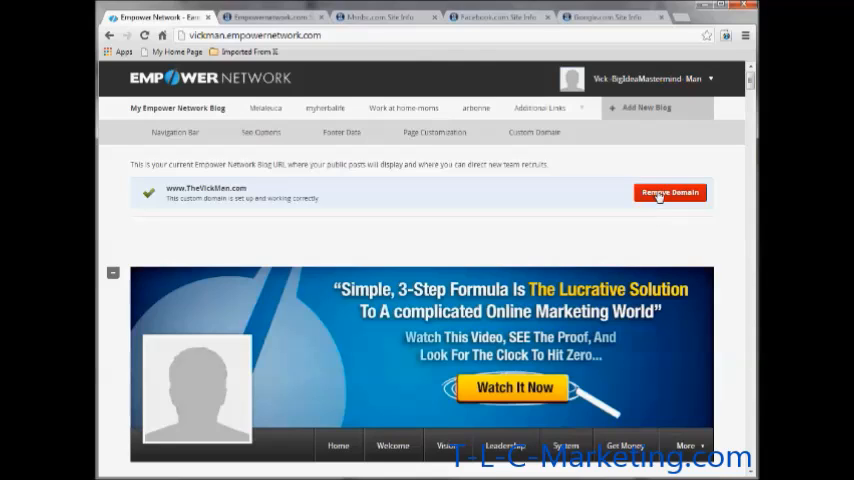
pyautogui.click(669, 192)
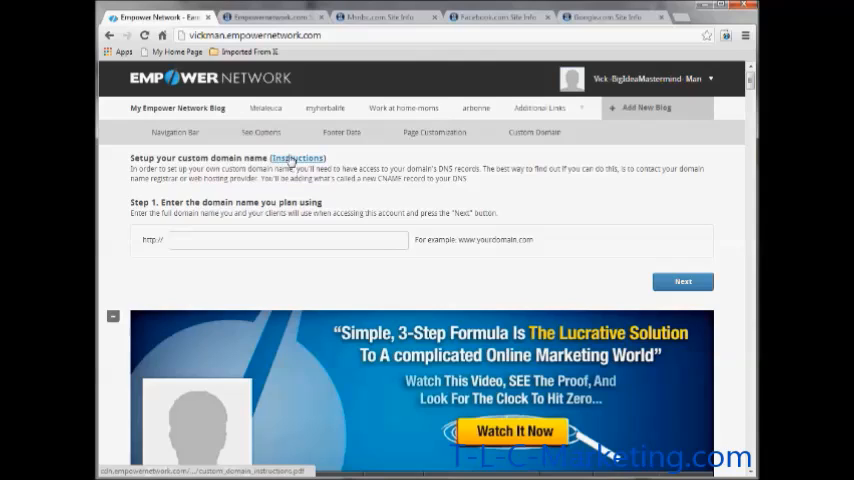
pyautogui.moveTo(298, 158)
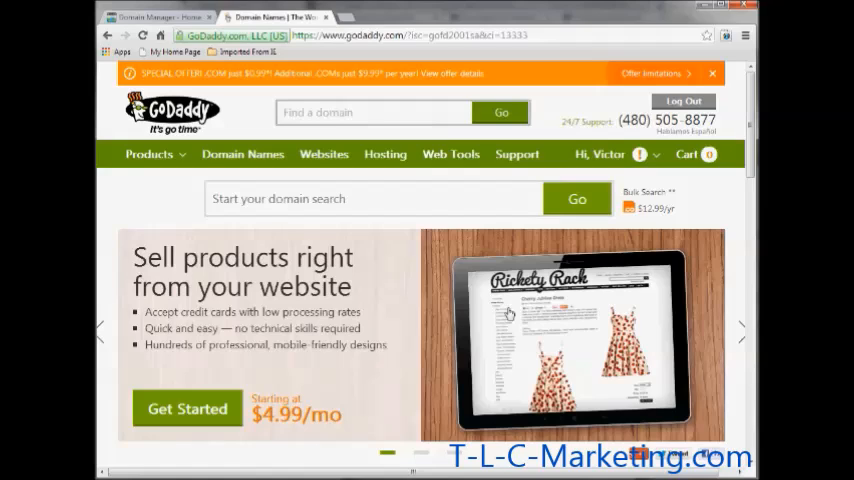
pyautogui.moveTo(520, 316)
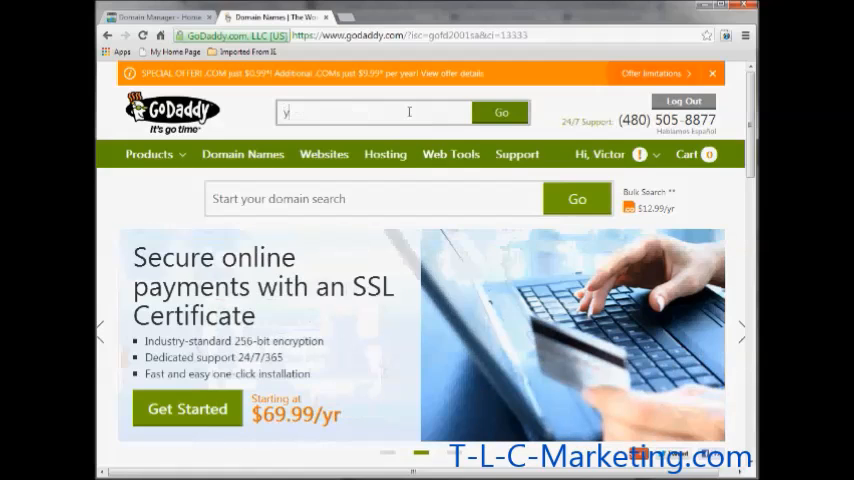
# Search GoDaddy for 'yahoo' to see that yahoo.com is taken
pyautogui.write('ahoo')
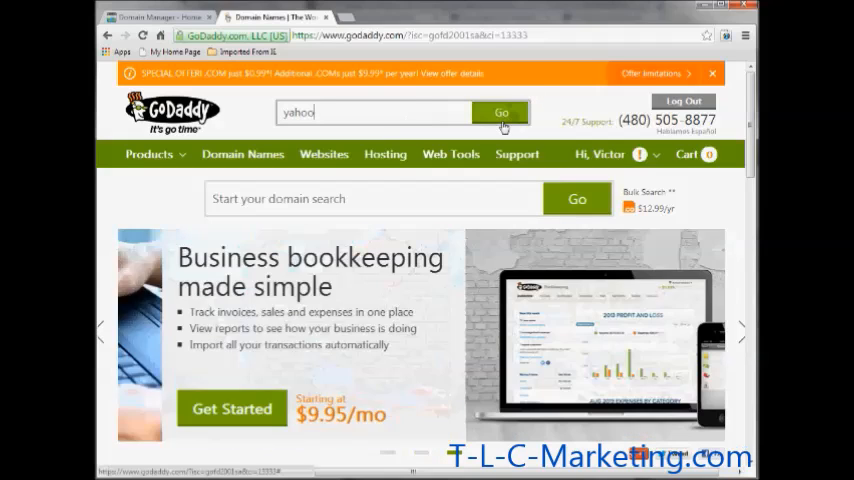
pyautogui.click(502, 112)
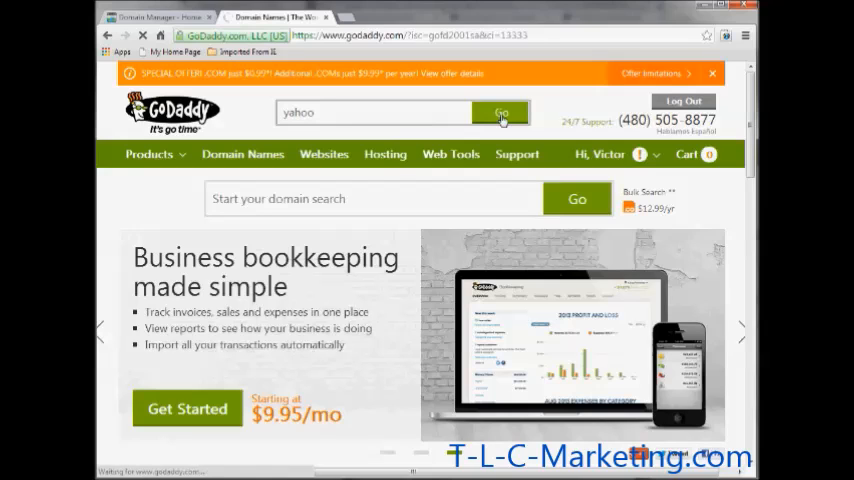
pyautogui.click(502, 112)
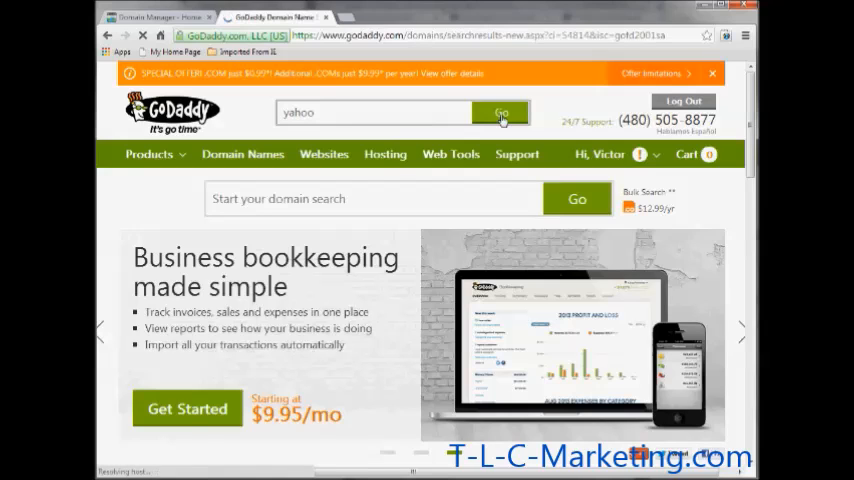
pyautogui.click(501, 112)
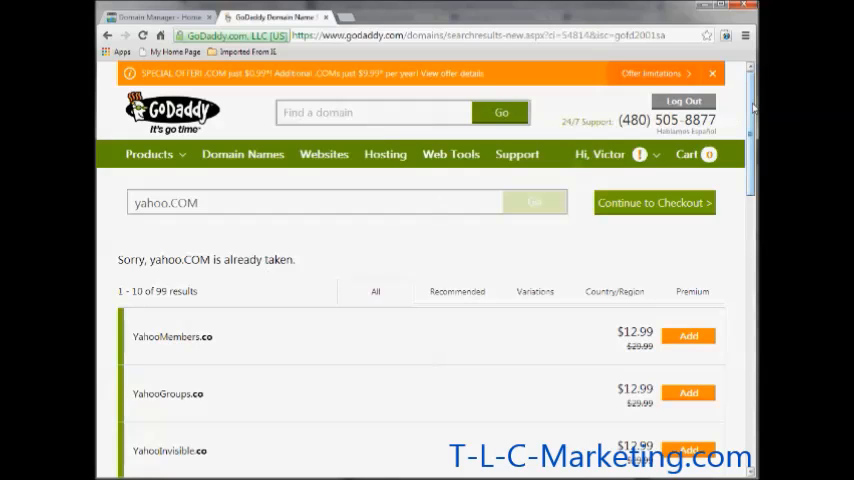
pyautogui.scroll(-3)
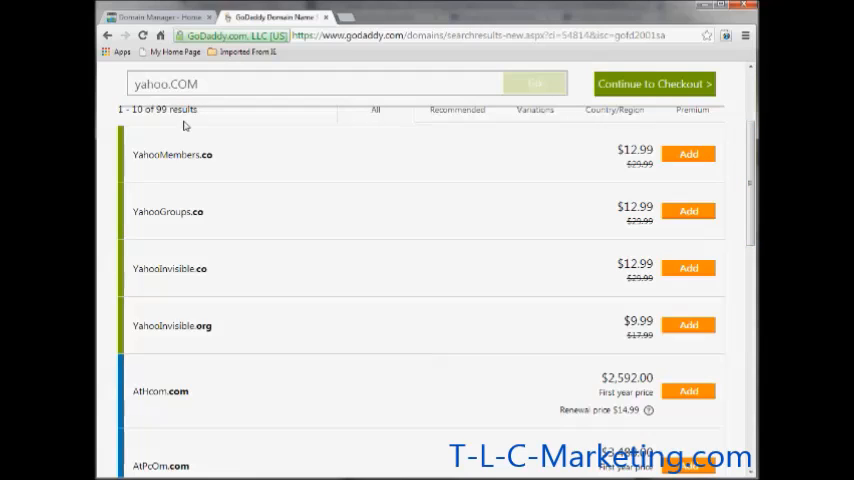
pyautogui.moveTo(234, 210)
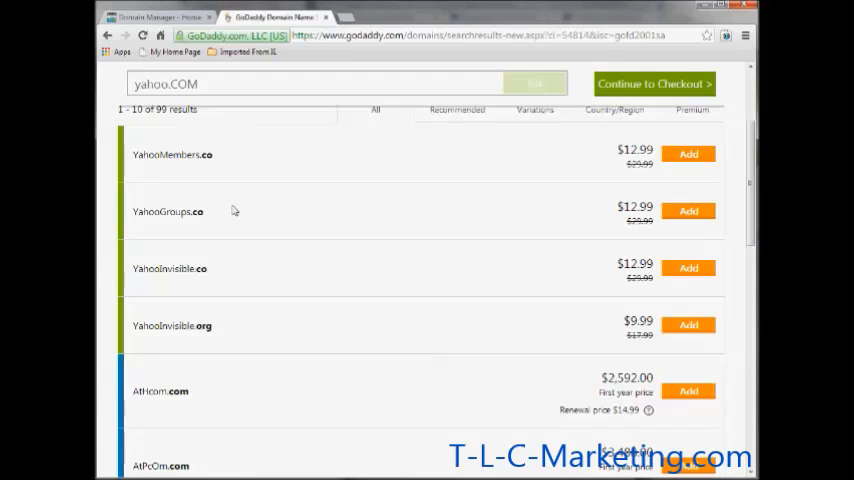
pyautogui.moveTo(407, 349)
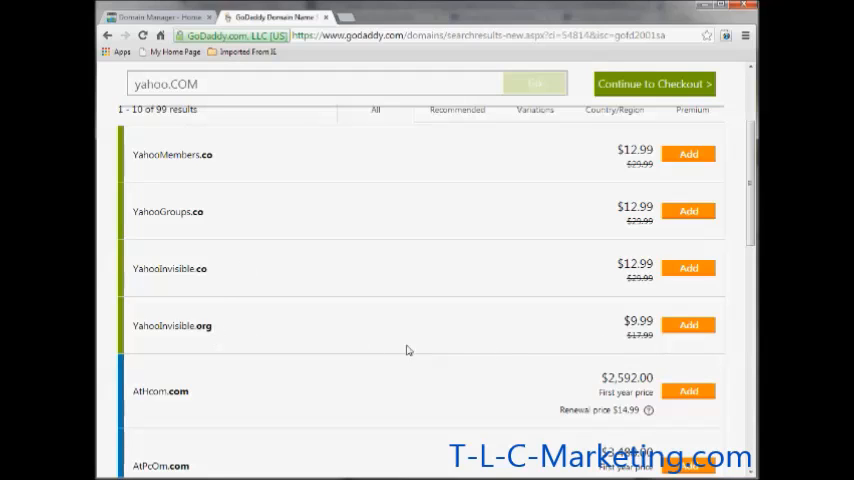
pyautogui.moveTo(403, 344)
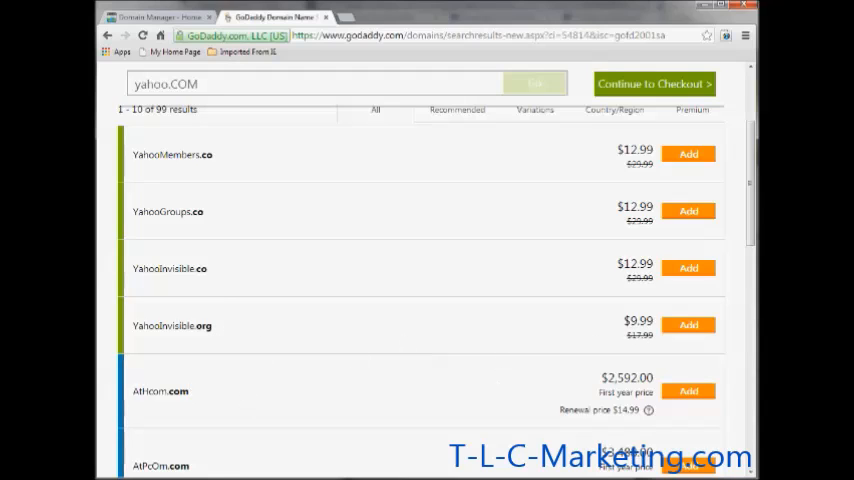
pyautogui.scroll(-3)
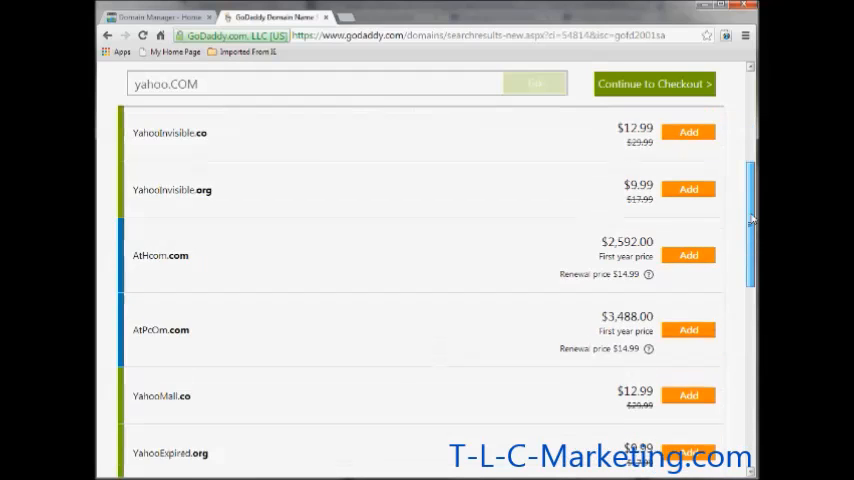
pyautogui.scroll(-3)
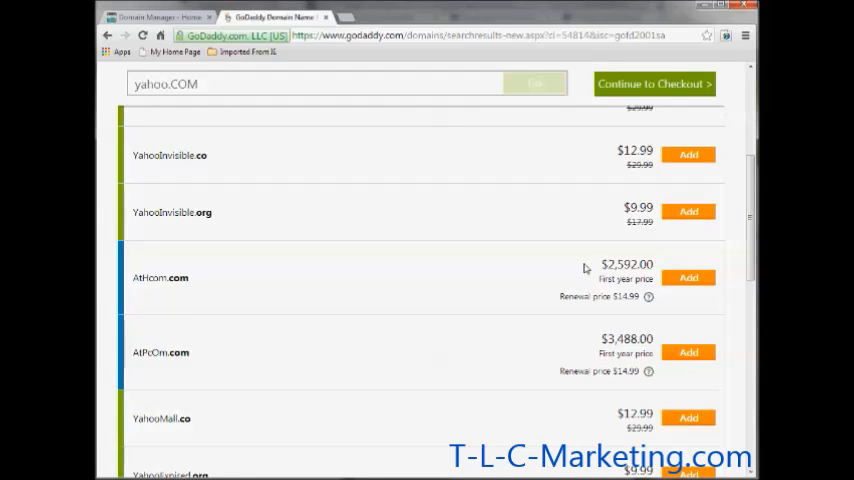
pyautogui.moveTo(461, 322)
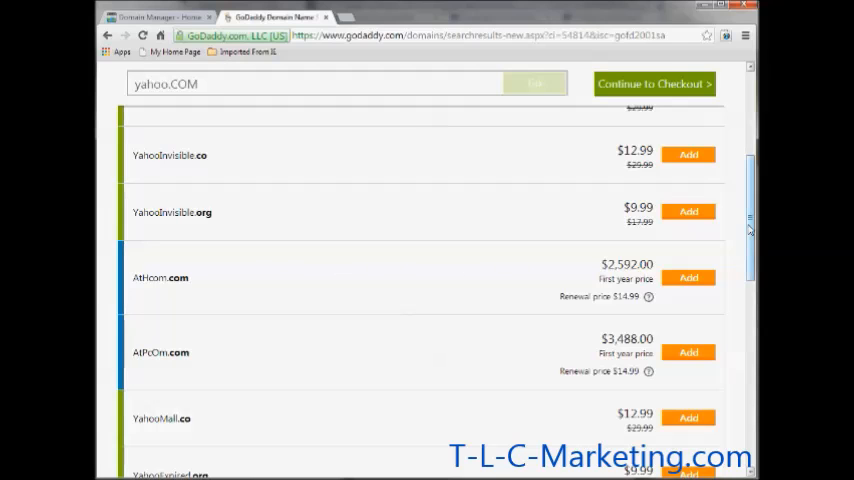
pyautogui.scroll(3)
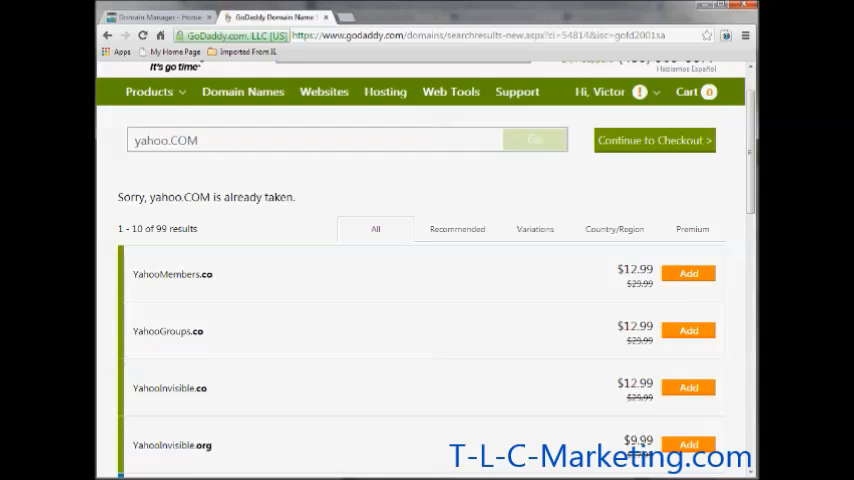
pyautogui.moveTo(641, 190)
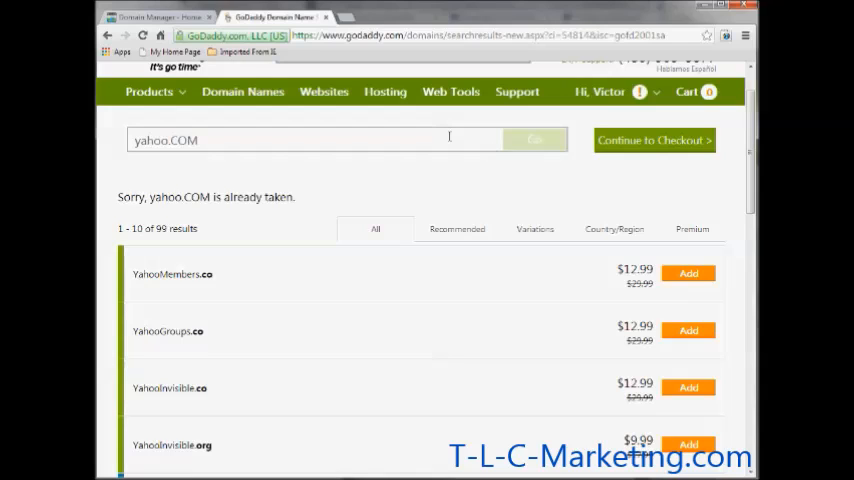
pyautogui.moveTo(450, 140)
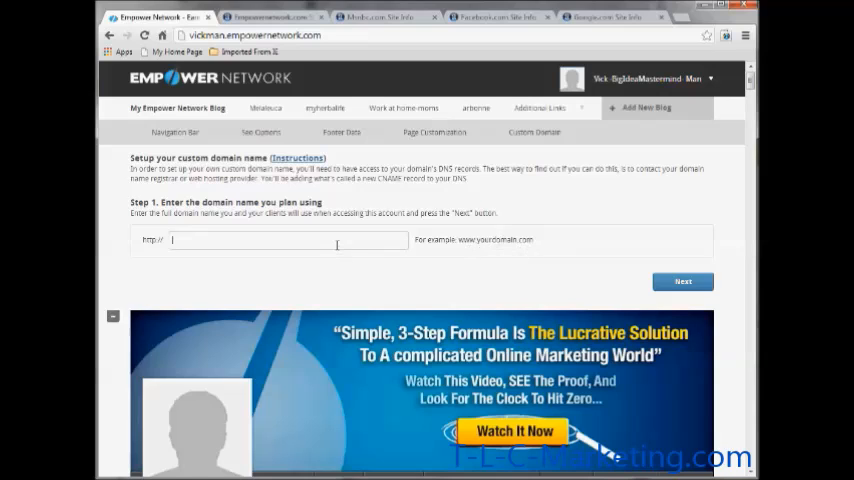
pyautogui.write('www')
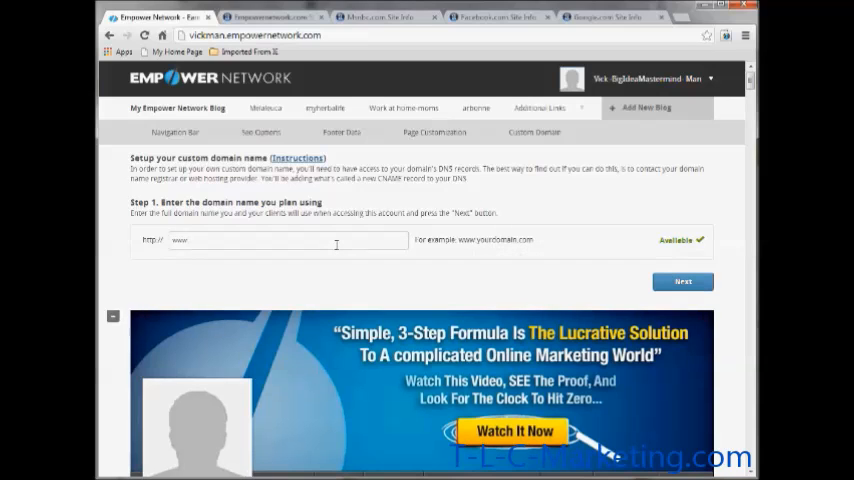
pyautogui.write('thevickman.com')
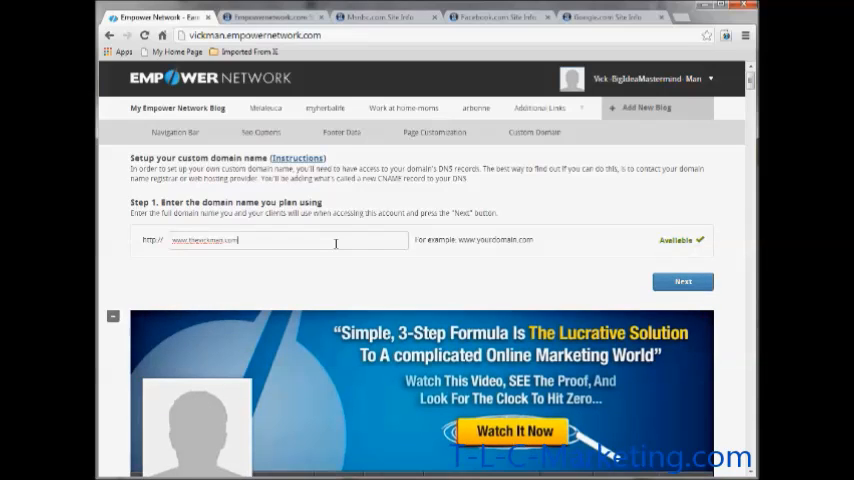
pyautogui.moveTo(543, 268)
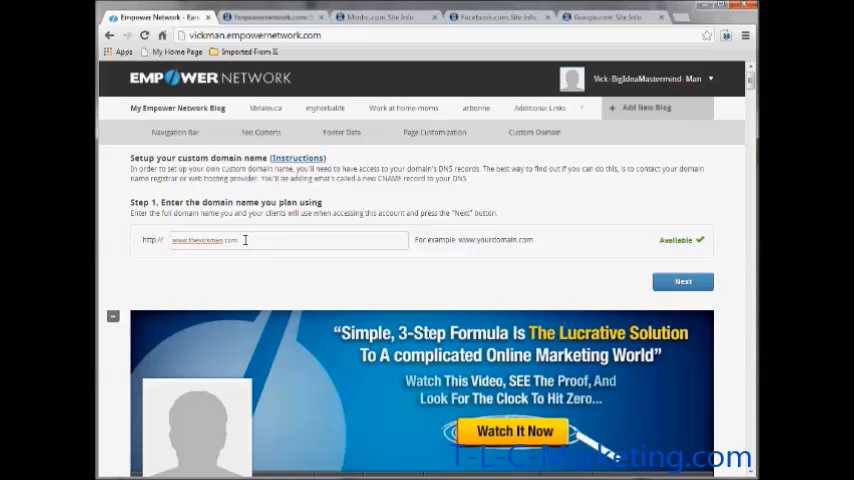
pyautogui.moveTo(563, 236)
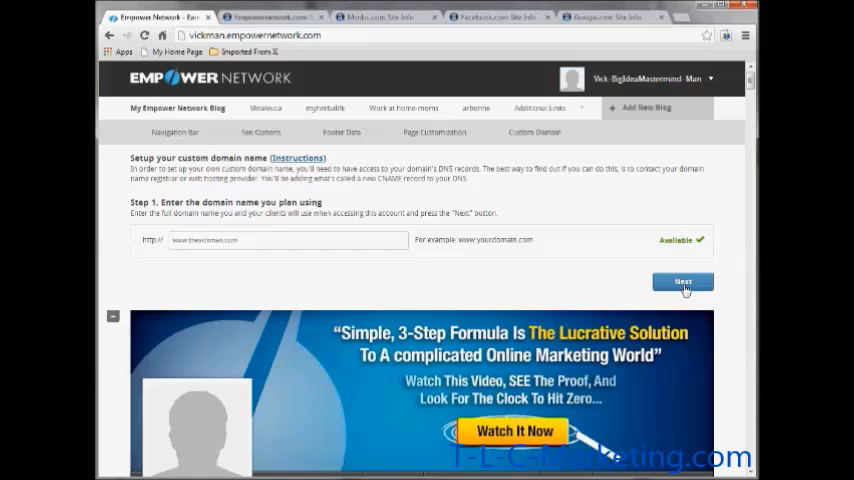
pyautogui.click(683, 281)
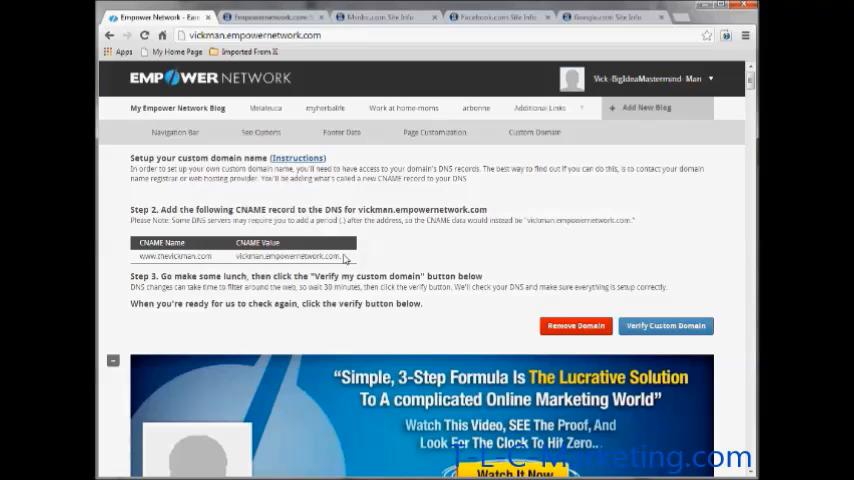
# Skim the custom domain instructions PDF, then return to the Step 2 CNAME details
pyautogui.click(298, 158)
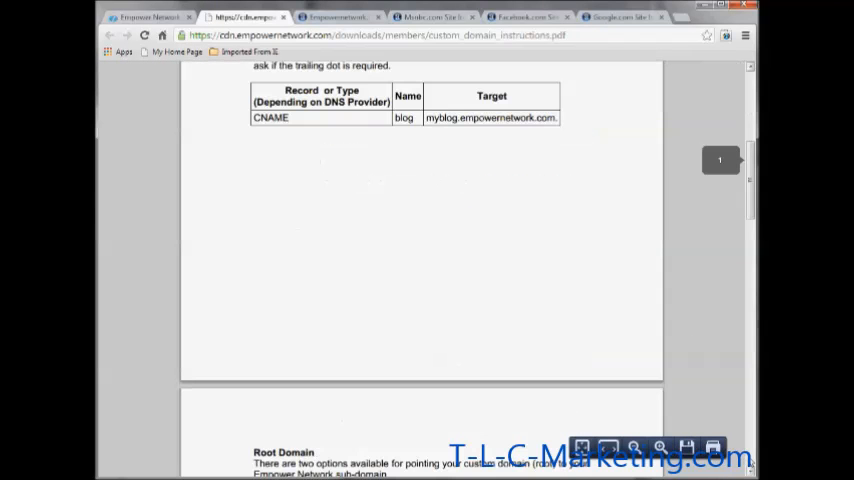
pyautogui.scroll(-3)
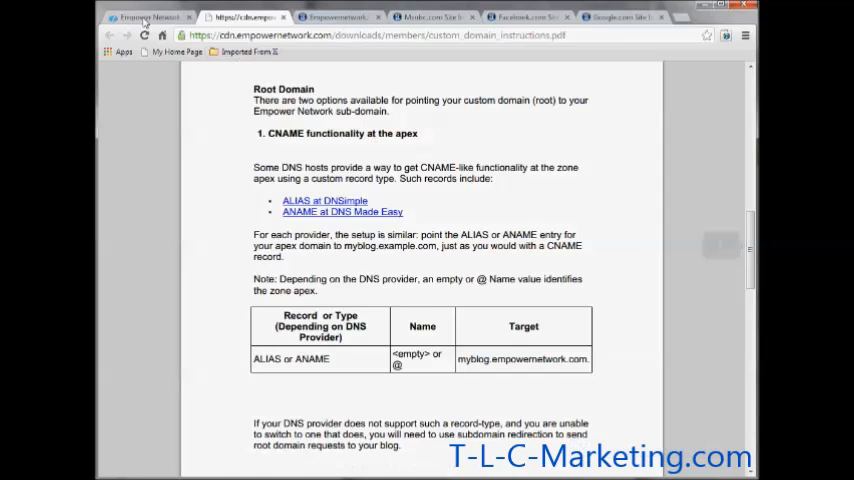
pyautogui.click(148, 17)
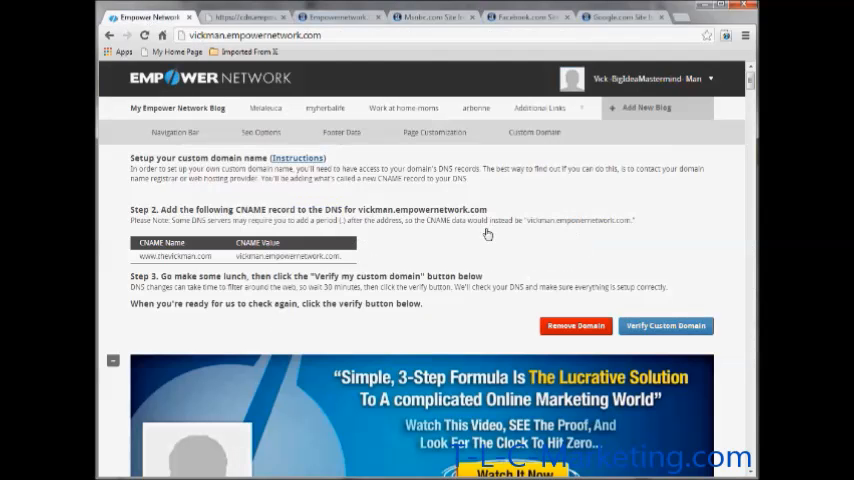
pyautogui.moveTo(270, 272)
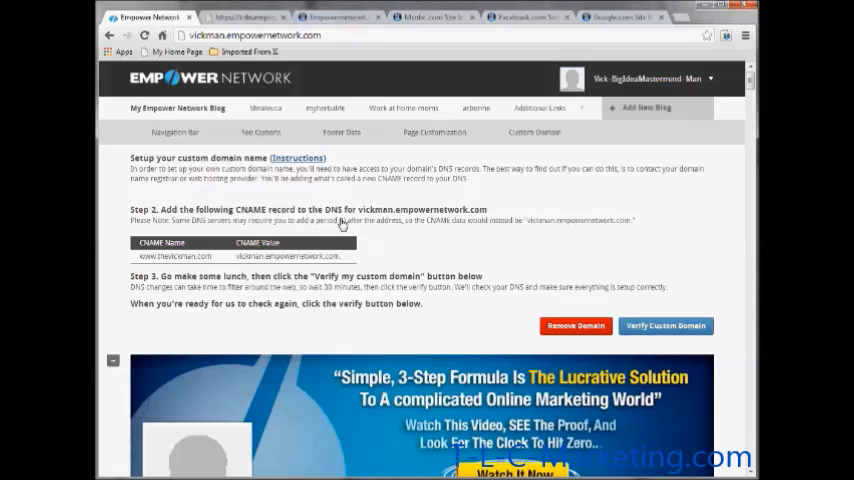
pyautogui.moveTo(356, 222)
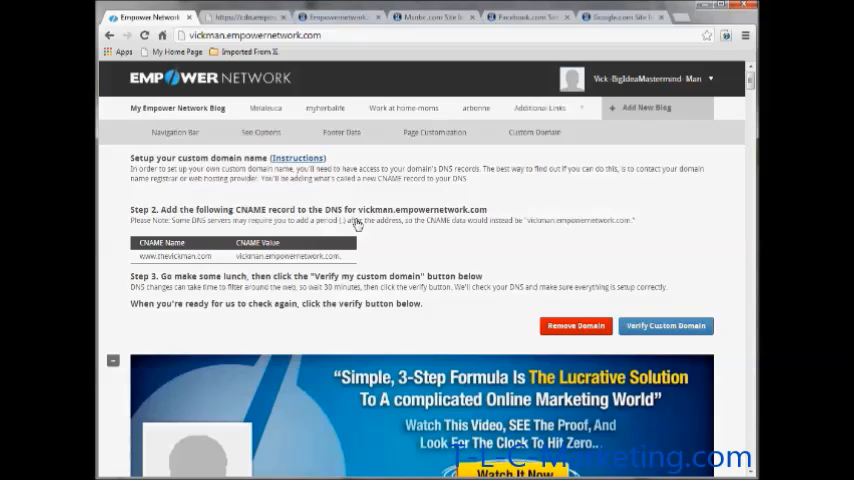
pyautogui.moveTo(546, 226)
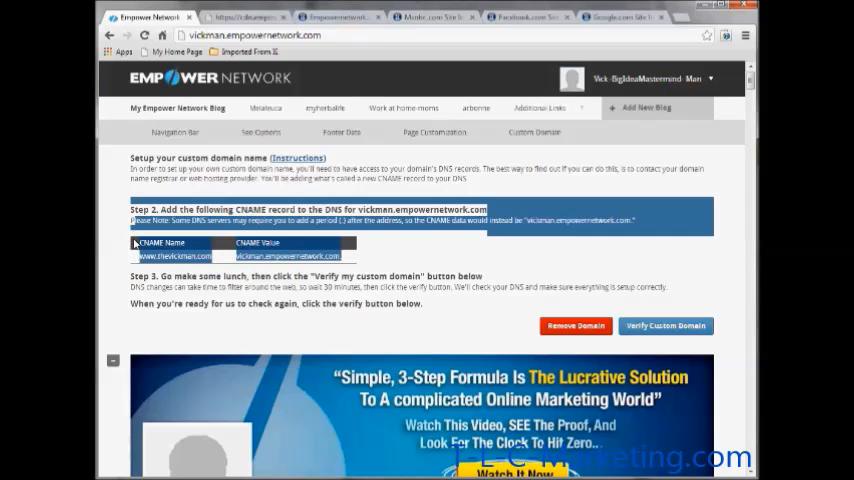
pyautogui.moveTo(287, 250)
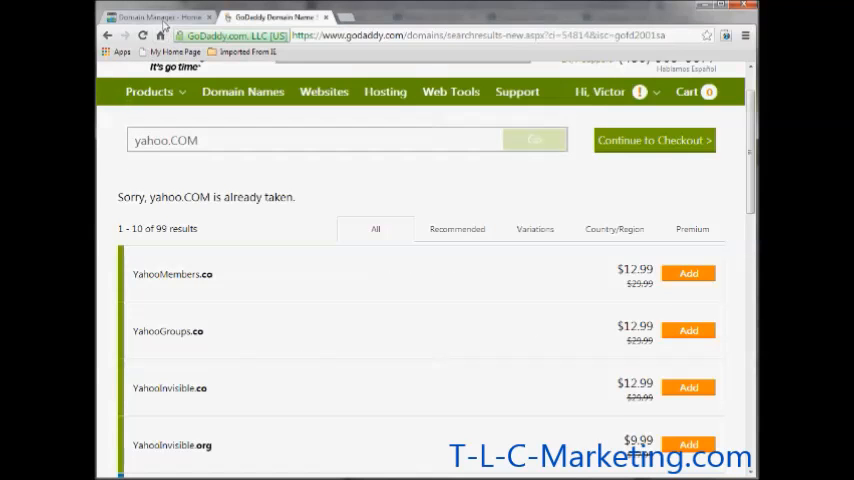
# Go to GoDaddy's Domain Manager and open THEVICKMAN.COM's domain details
pyautogui.click(149, 91)
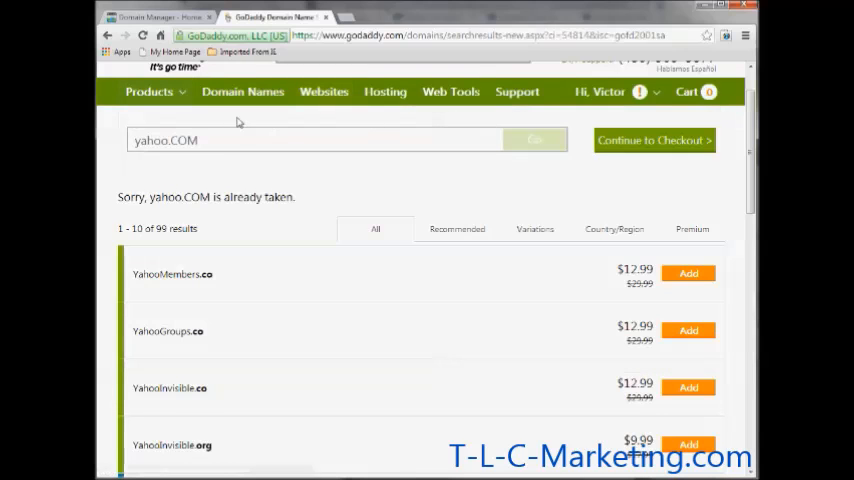
pyautogui.click(150, 91)
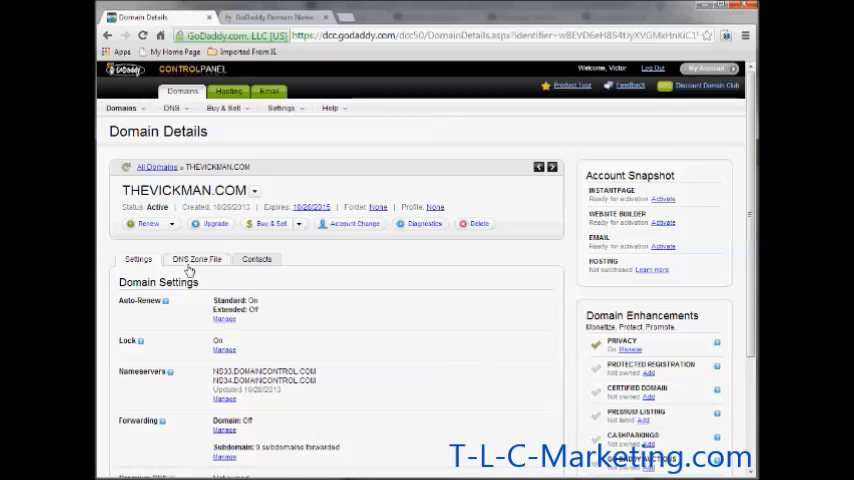
# Scroll thevickman.com's DNS zone file, showing the www CNAME to vickman.empowernetwork.com
pyautogui.click(195, 259)
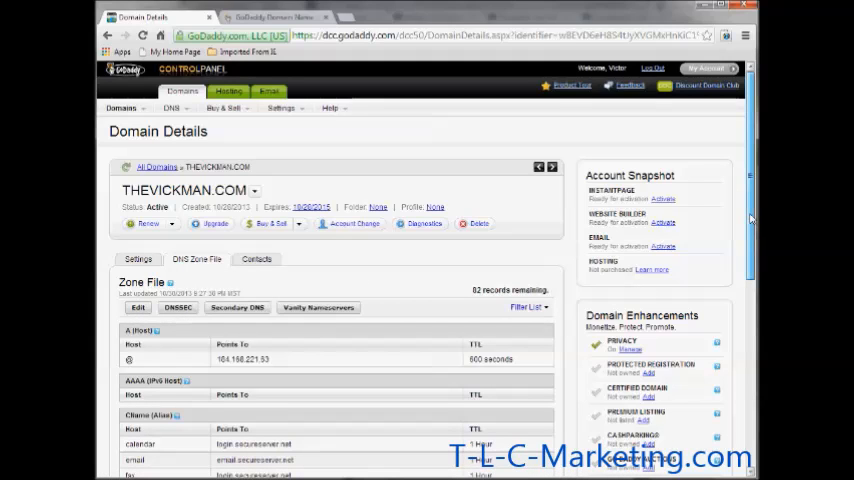
pyautogui.scroll(-3)
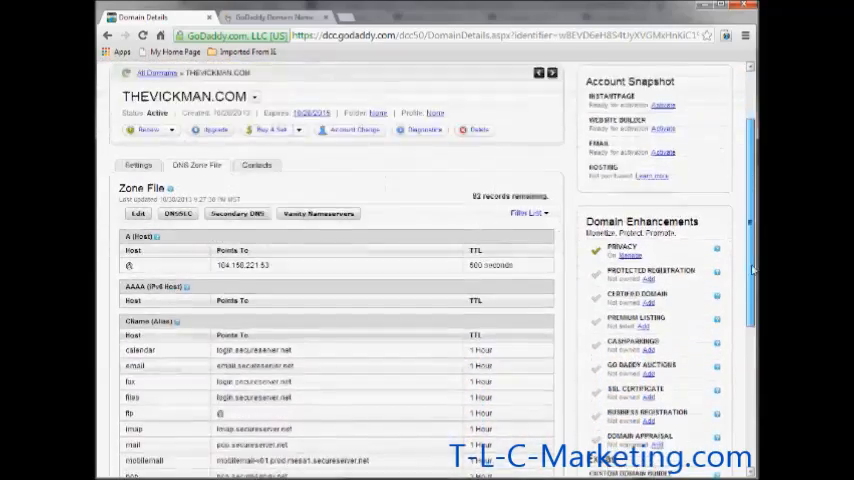
pyautogui.scroll(-3)
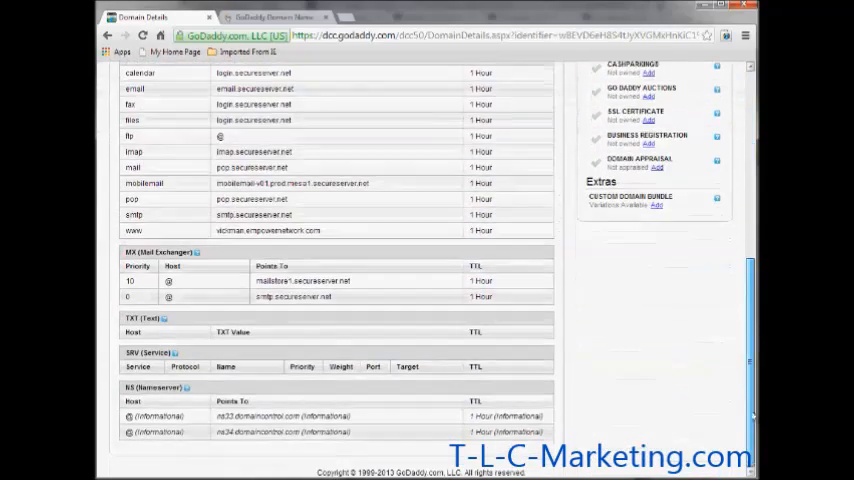
pyautogui.scroll(-3)
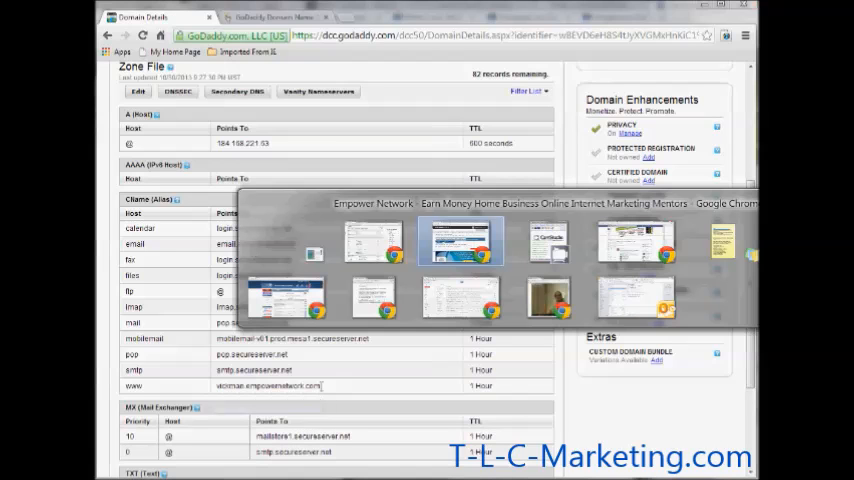
pyautogui.click(458, 240)
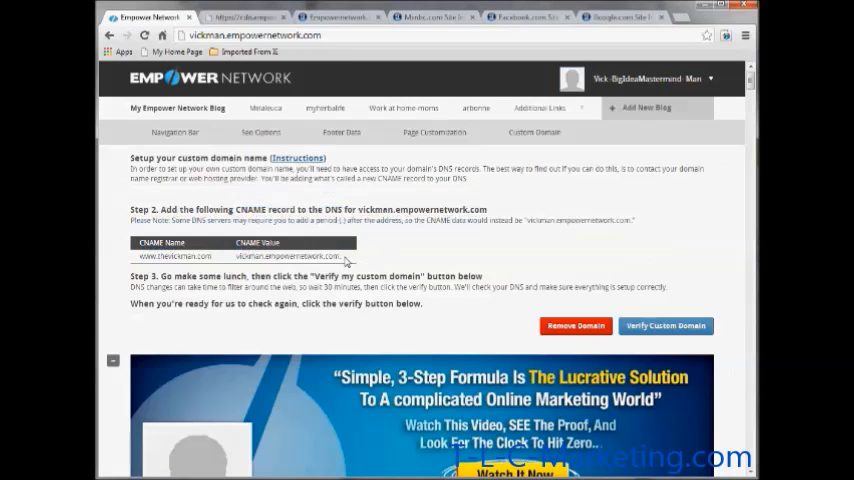
pyautogui.doubleClick(290, 256)
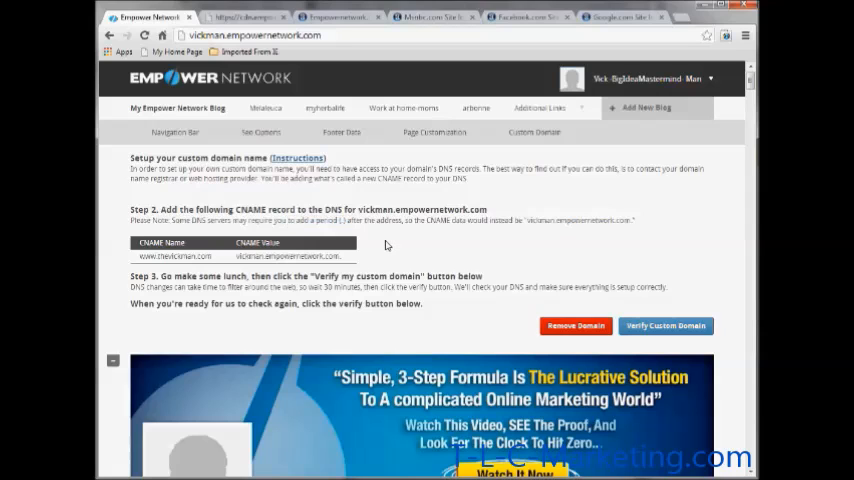
pyautogui.click(255, 17)
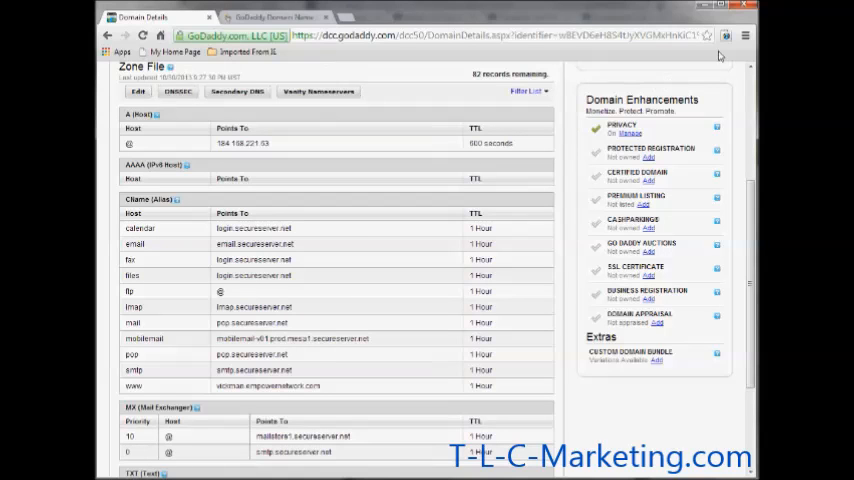
# Open thevickman.com's zone file in the GoDaddy Zone File Editor
pyautogui.scroll(3)
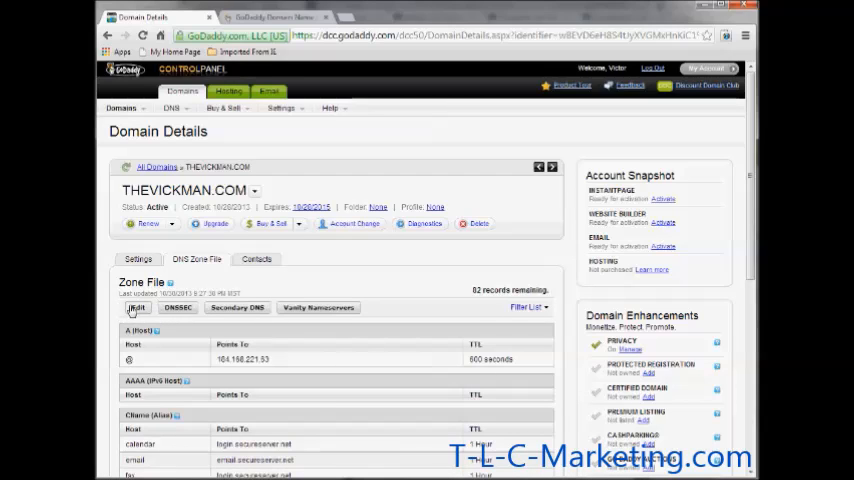
pyautogui.click(137, 307)
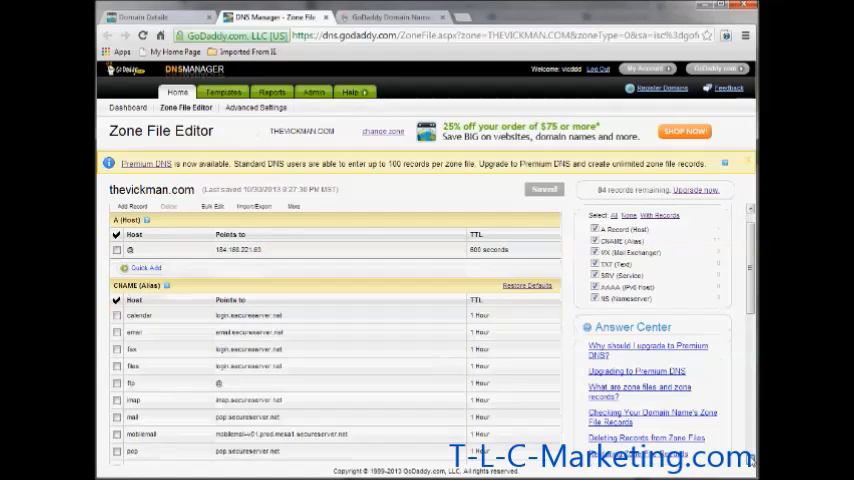
# Put GoDaddy's www CNAME record into edit mode and bring back Empower Network's CNAME instructions
pyautogui.scroll(-3)
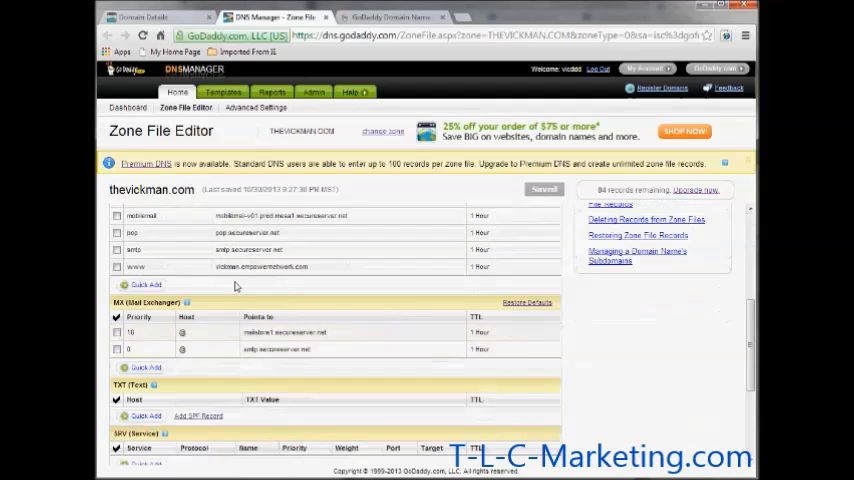
pyautogui.click(135, 267)
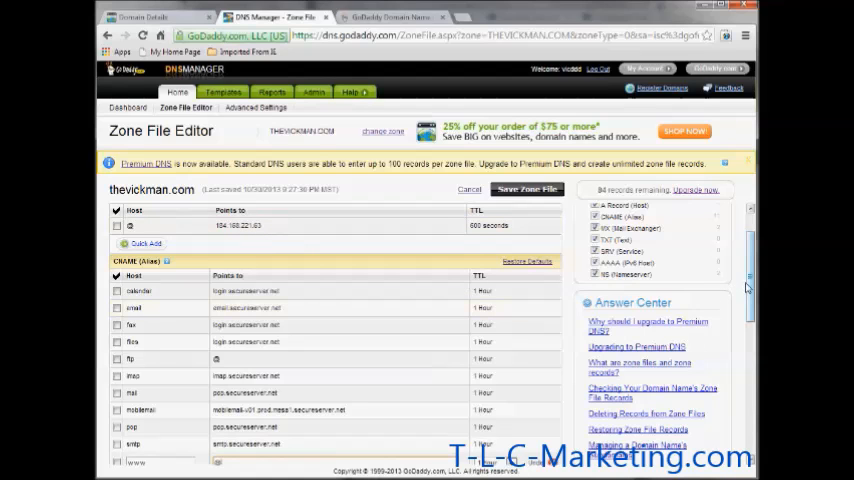
pyautogui.scroll(-3)
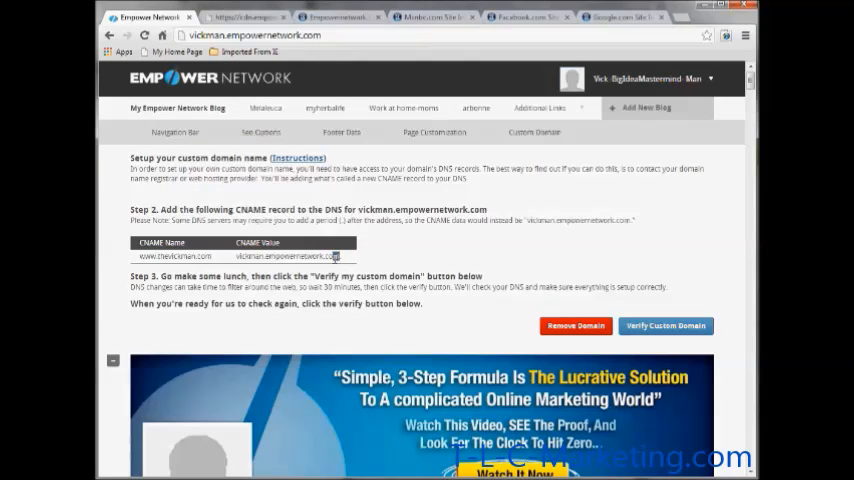
# Copy the CNAME value vickman.empowernetwork.com from Empower Network
pyautogui.doubleClick(290, 256)
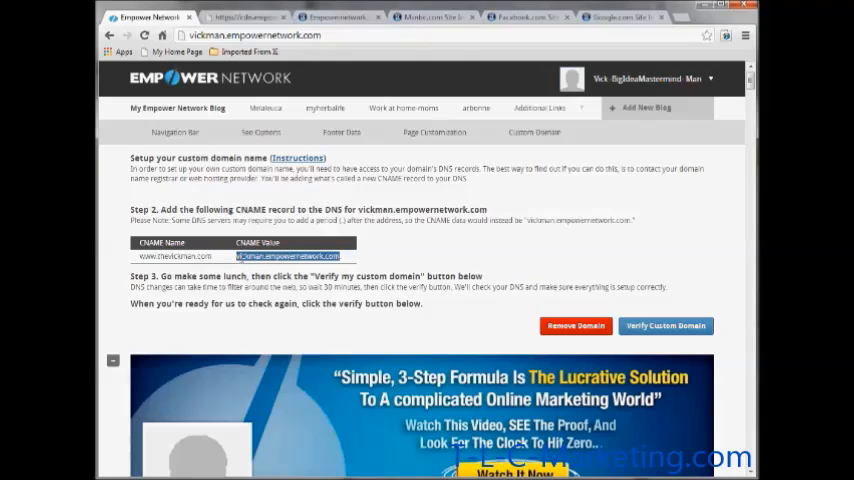
pyautogui.rightClick(288, 256)
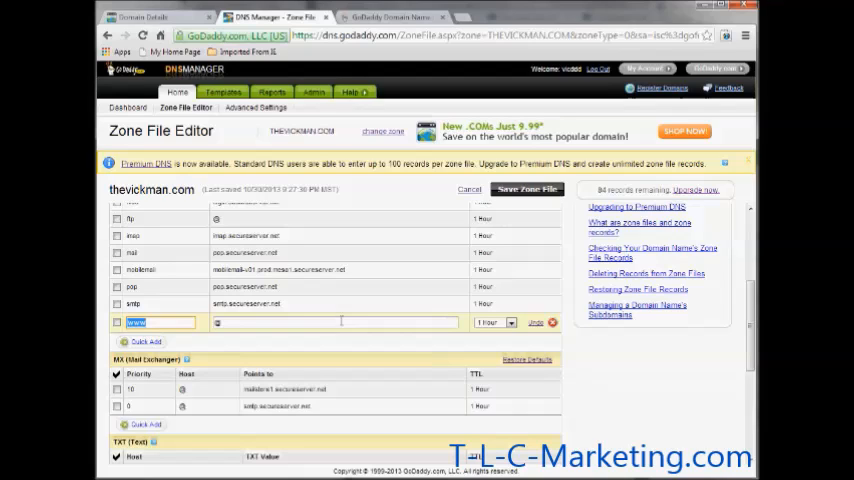
# Change the www CNAME's Points To from @ to vickman.empowernetwork.com
pyautogui.click(335, 322)
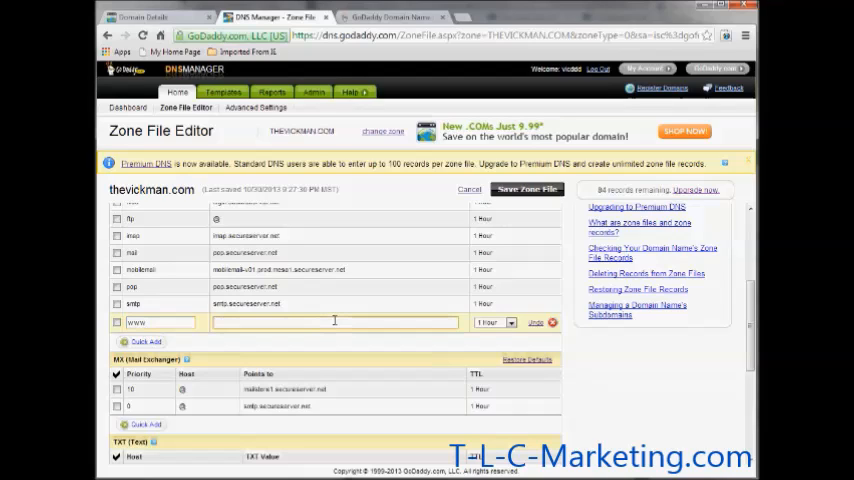
pyautogui.write('vickman.empowernetwork.com')
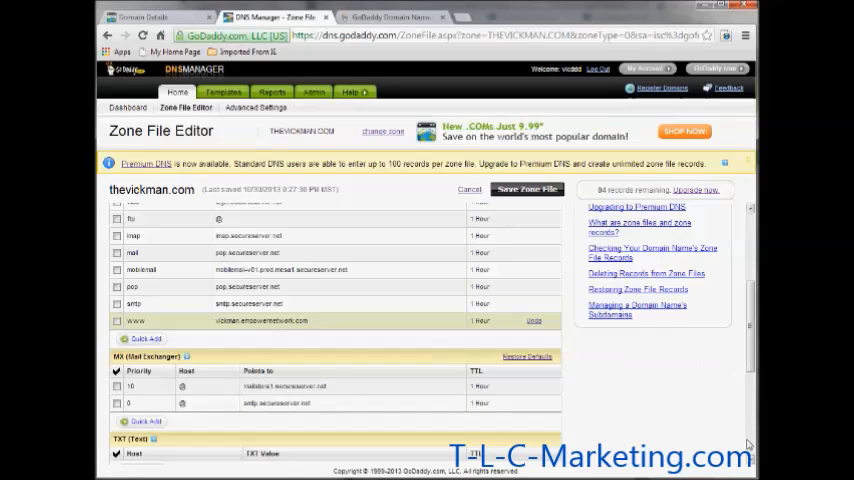
pyautogui.scroll(-3)
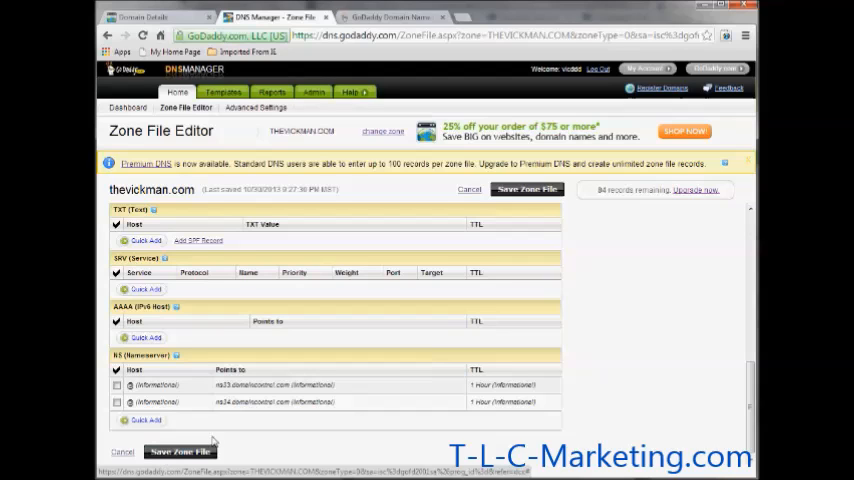
pyautogui.scroll(-3)
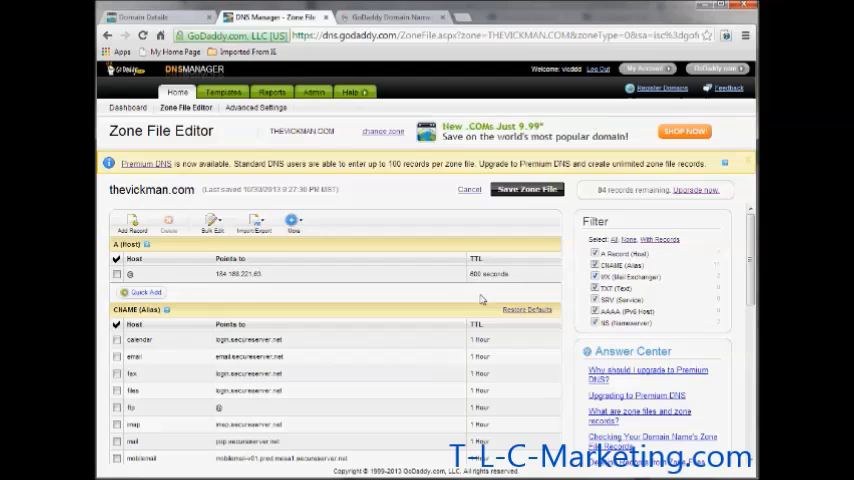
pyautogui.moveTo(460, 303)
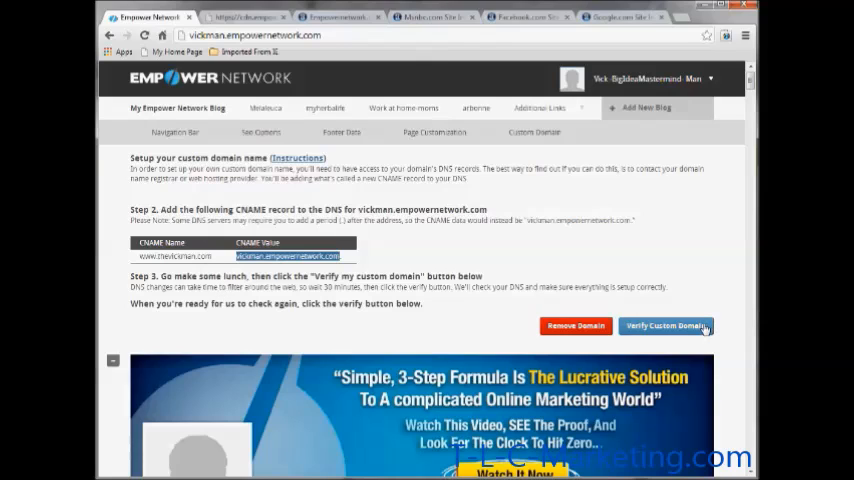
pyautogui.click(665, 325)
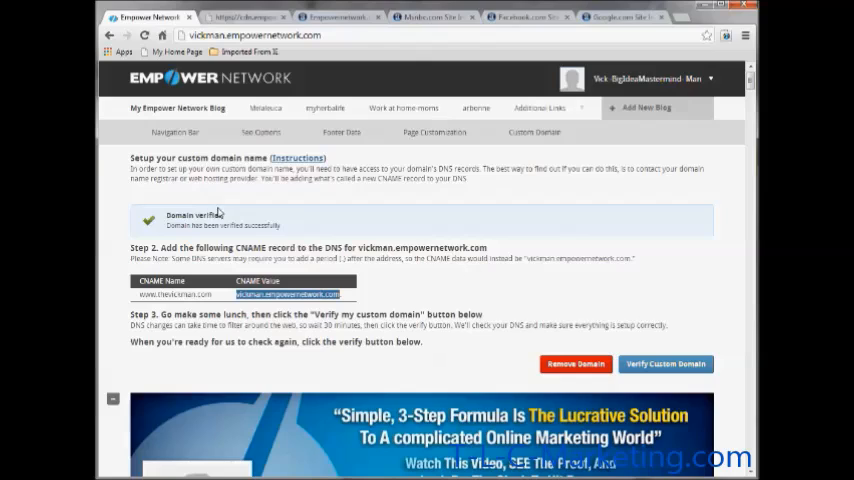
pyautogui.moveTo(507, 315)
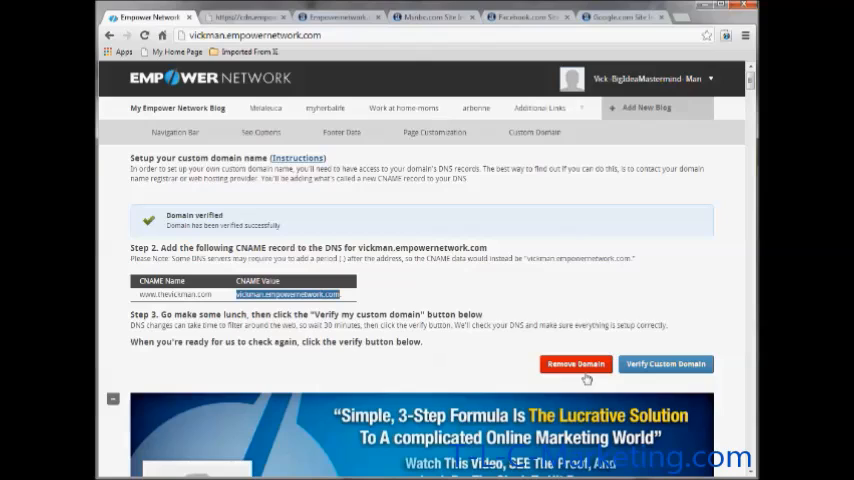
pyautogui.moveTo(295, 219)
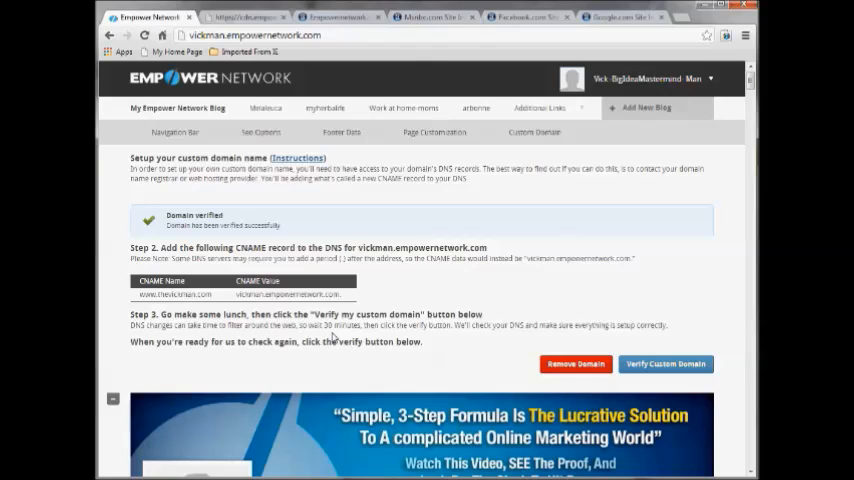
pyautogui.moveTo(501, 348)
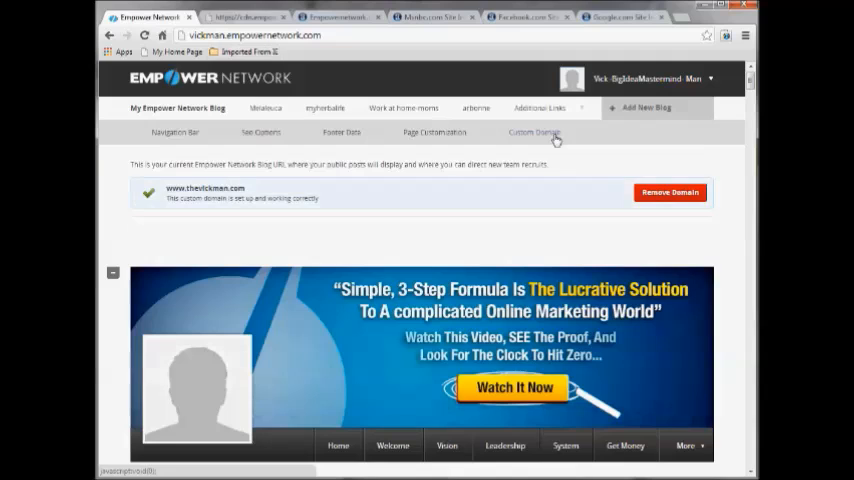
pyautogui.moveTo(545, 143)
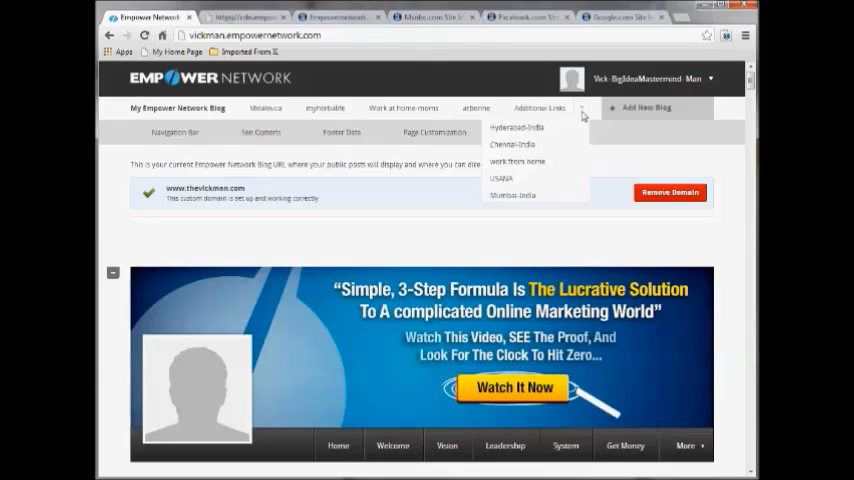
pyautogui.moveTo(540, 161)
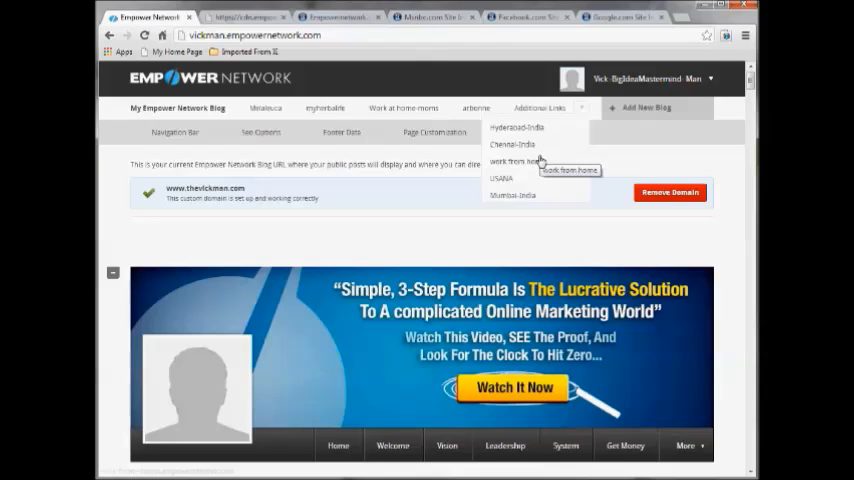
# Load the 'work from home' subdomain blog from Additional Links
pyautogui.click(515, 161)
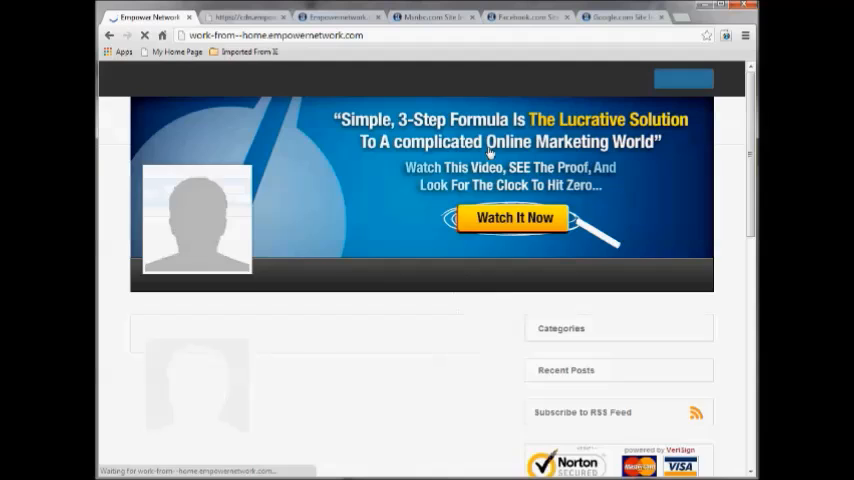